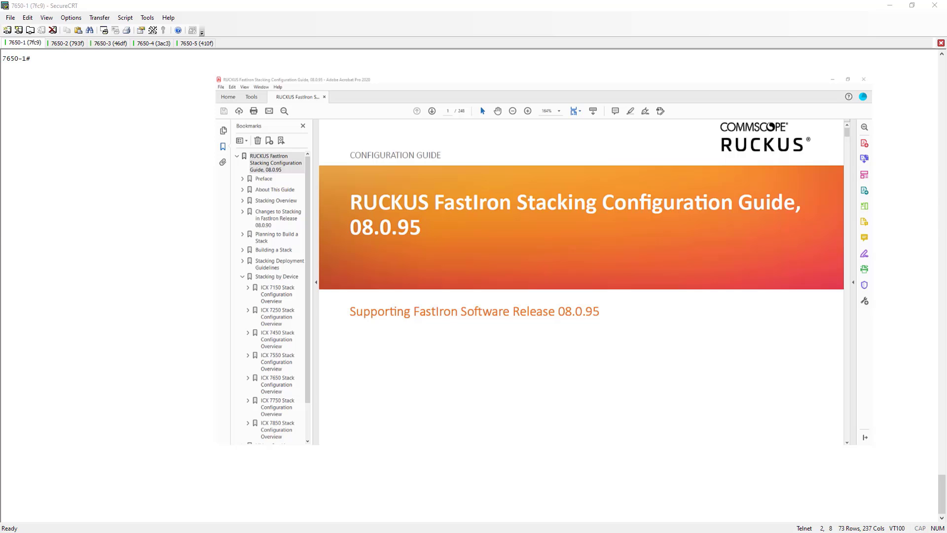
mouse_move(807, 187)
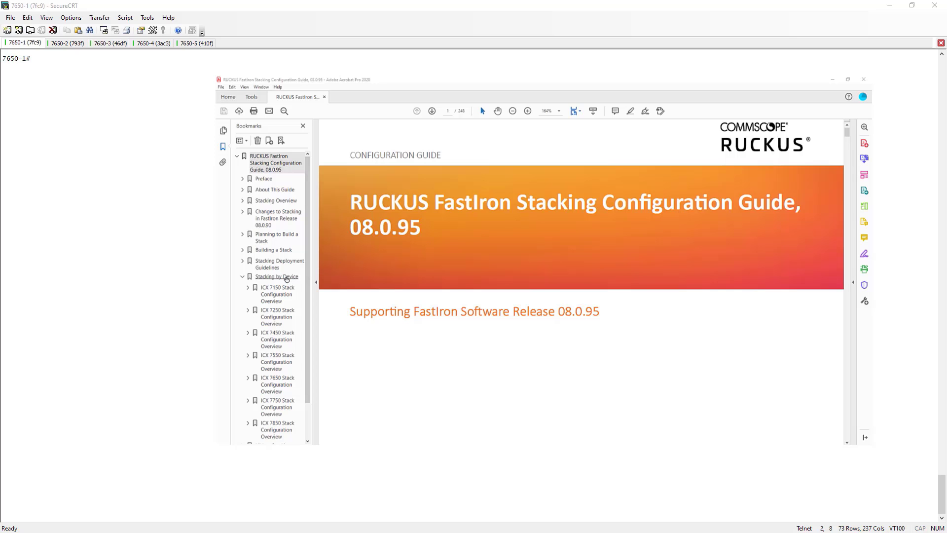
Step: Jump to the ICX 7650 Stack Configuration Overview via the Stacking by Device bookmark
left_click(276, 276)
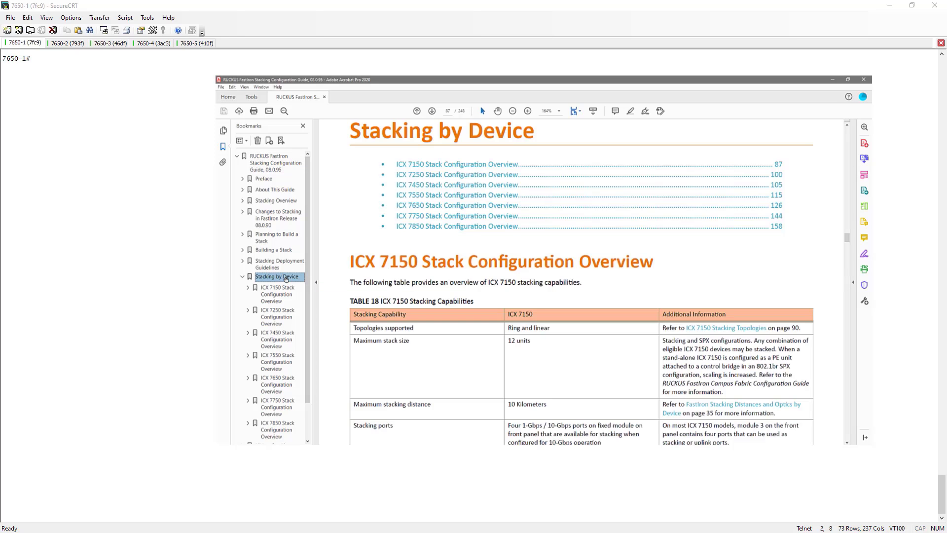
mouse_move(273, 332)
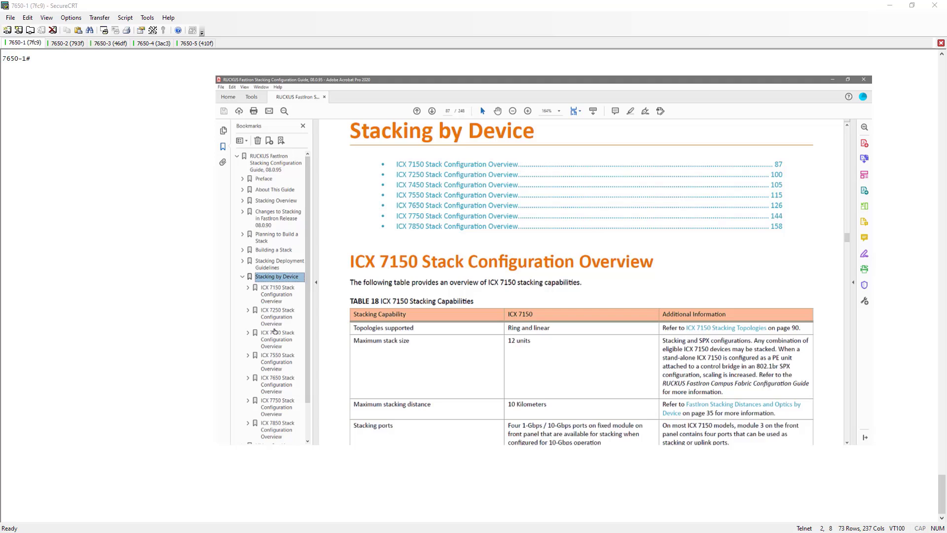
mouse_move(273, 384)
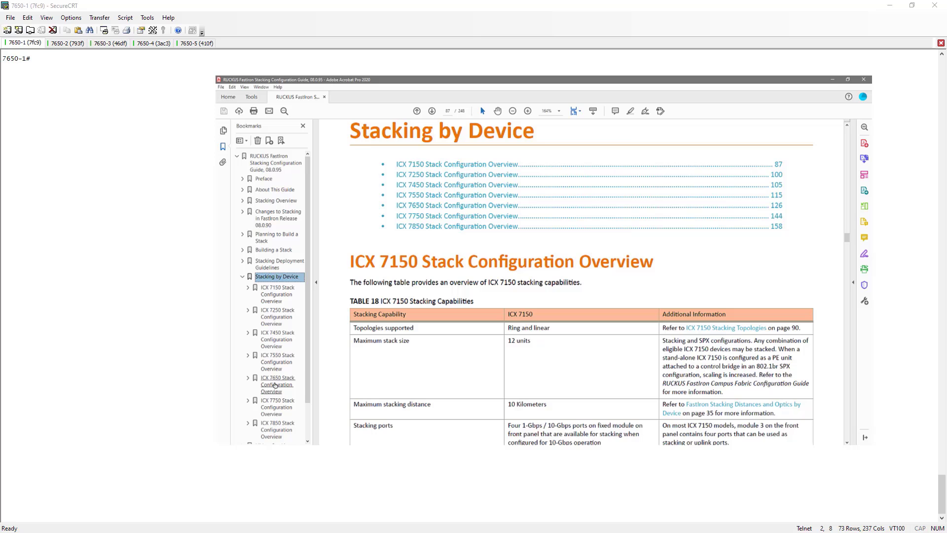
left_click(277, 383)
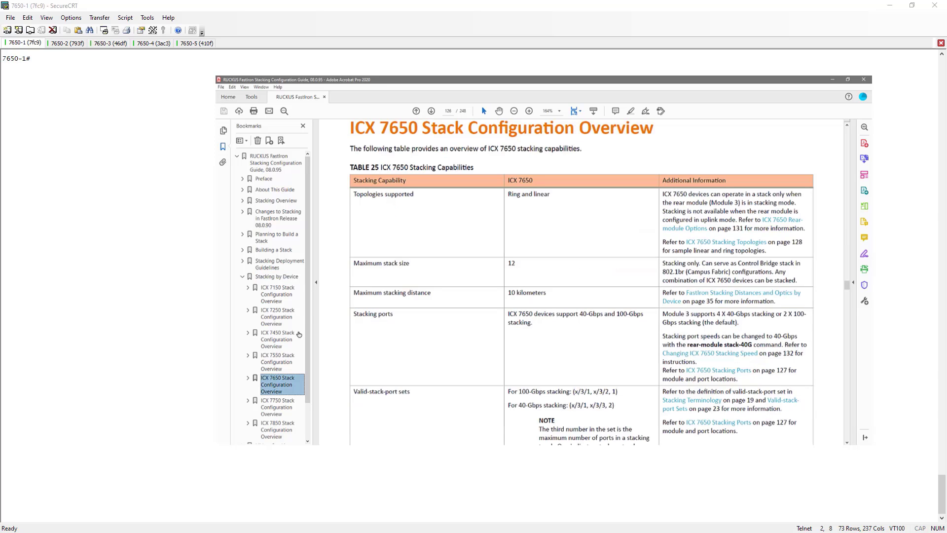
mouse_move(338, 248)
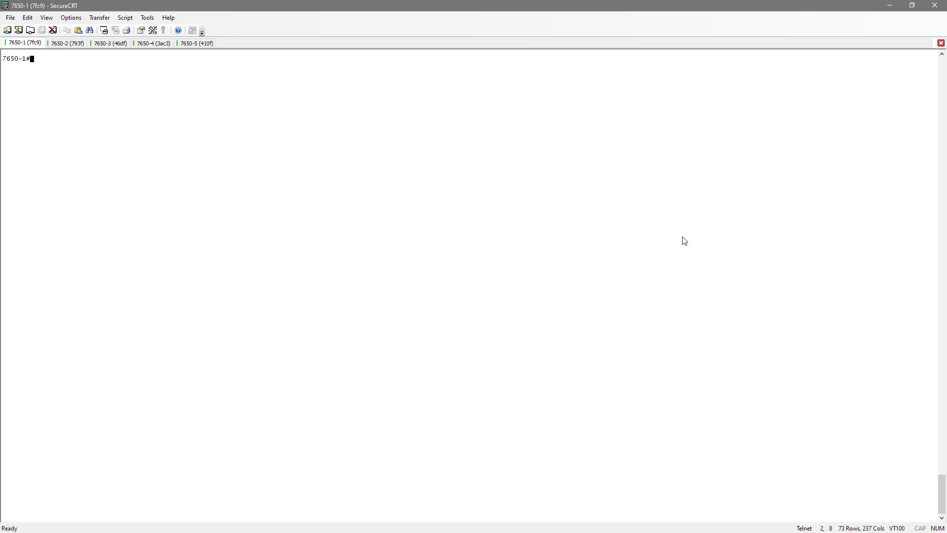
Step: Under stack unit 1 on 7650-1, set the rear module to stack-40g mode
type("config t")
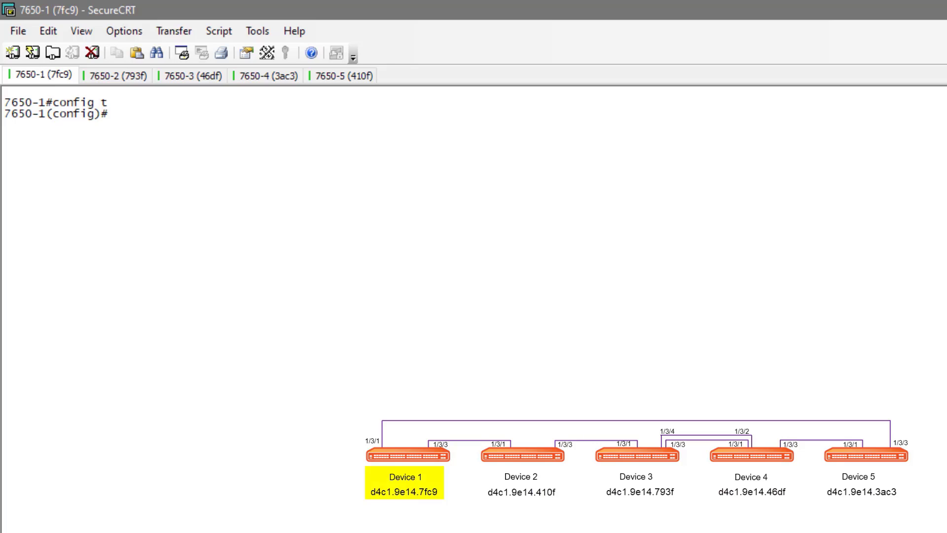
type("sta")
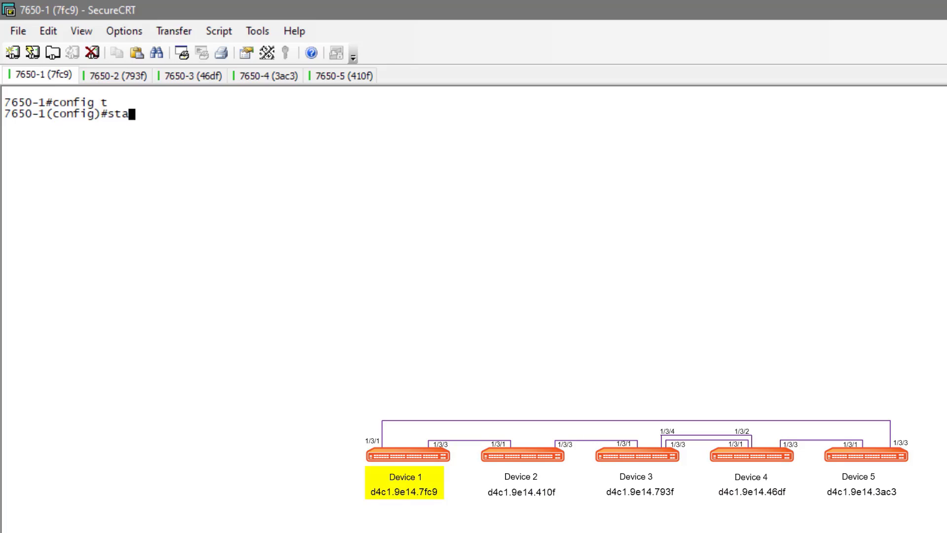
type("ck unit 1")
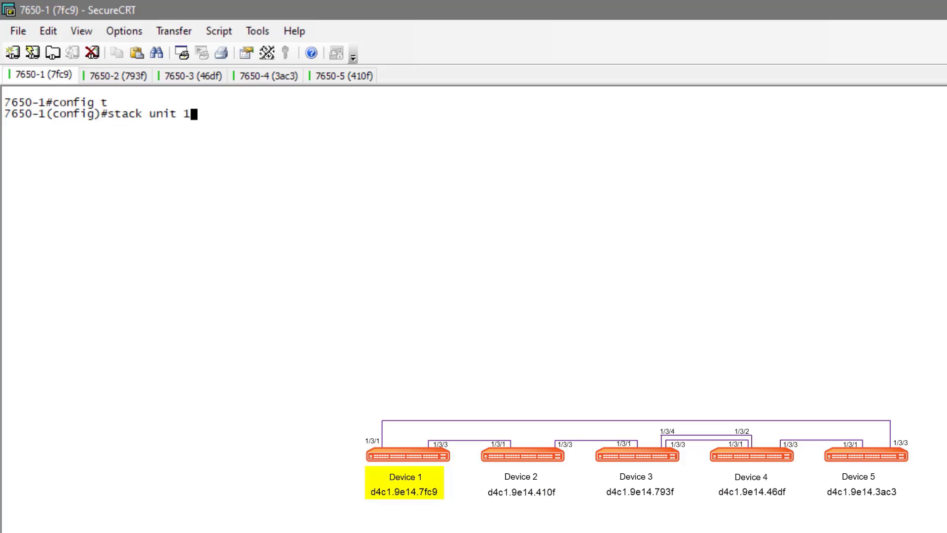
key("Return")
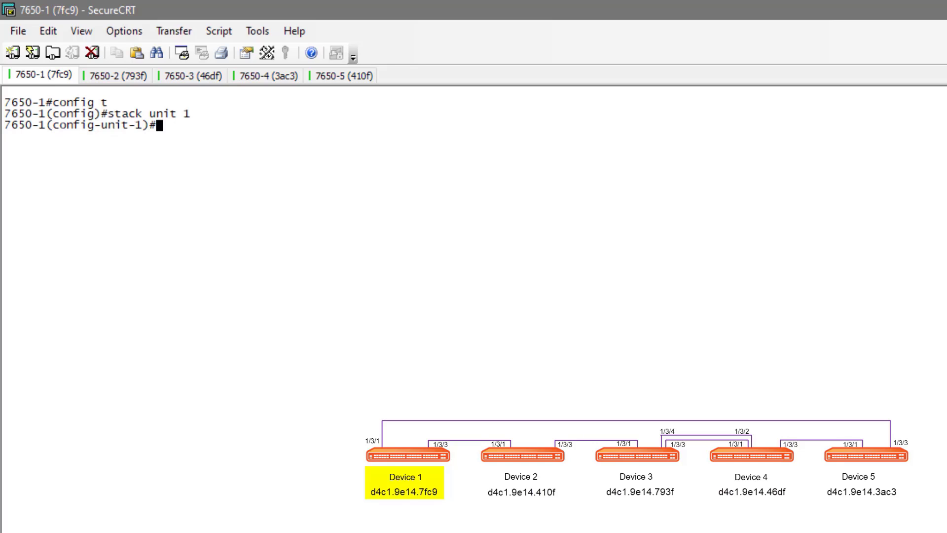
type("rear-module stack-40g")
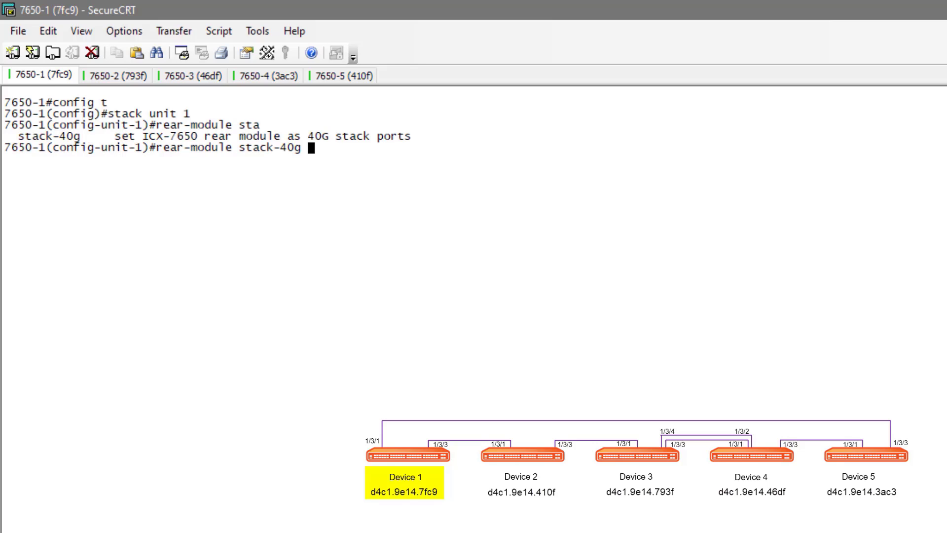
key("Return")
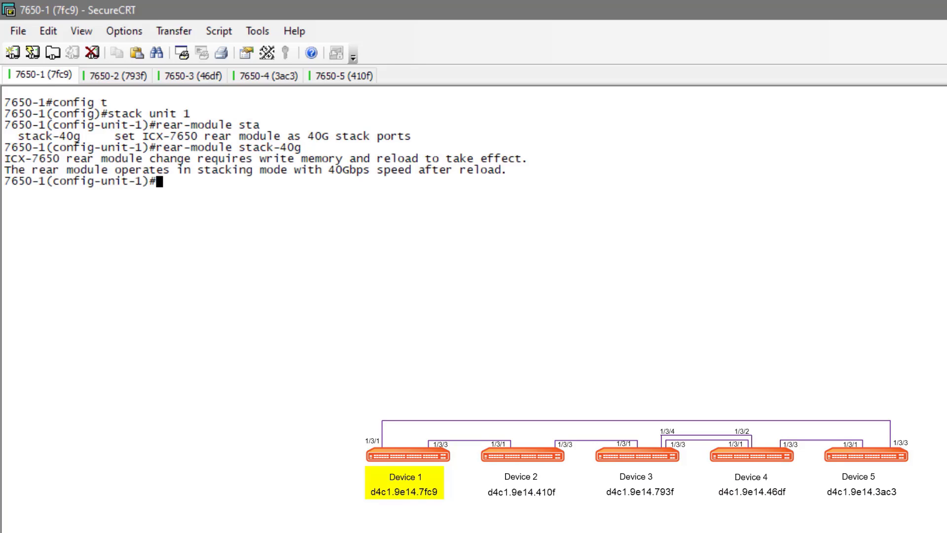
Step: Save the configuration with wr mem and confirm the reload of 7650-1
type("wr mem")
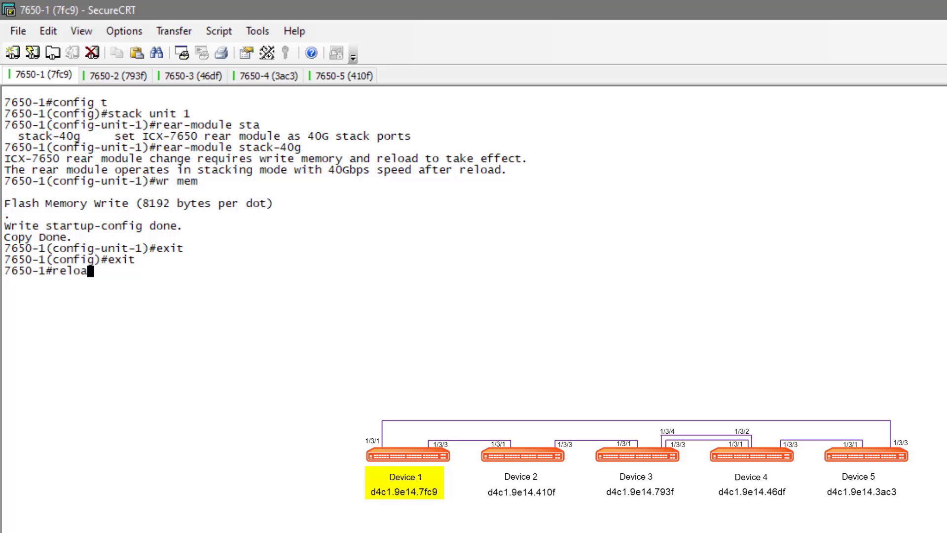
key("Return")
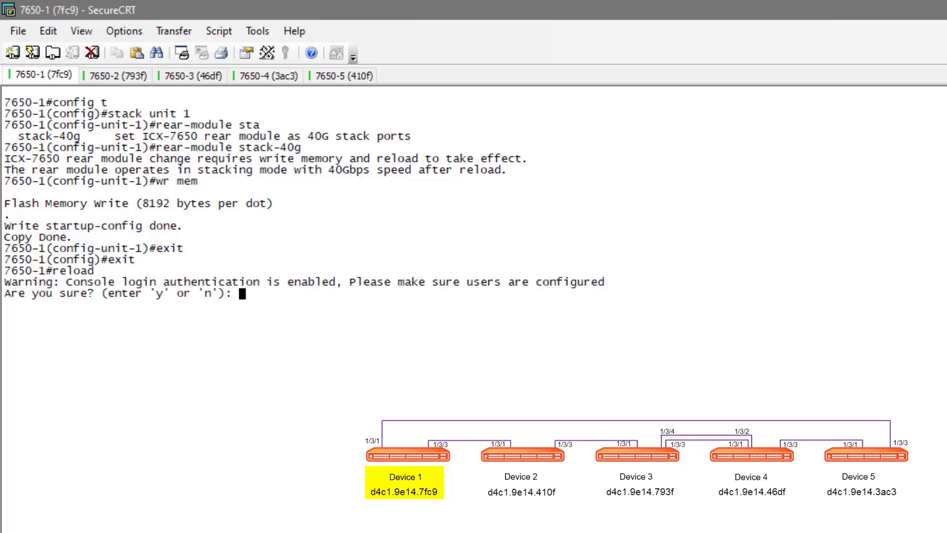
type("y")
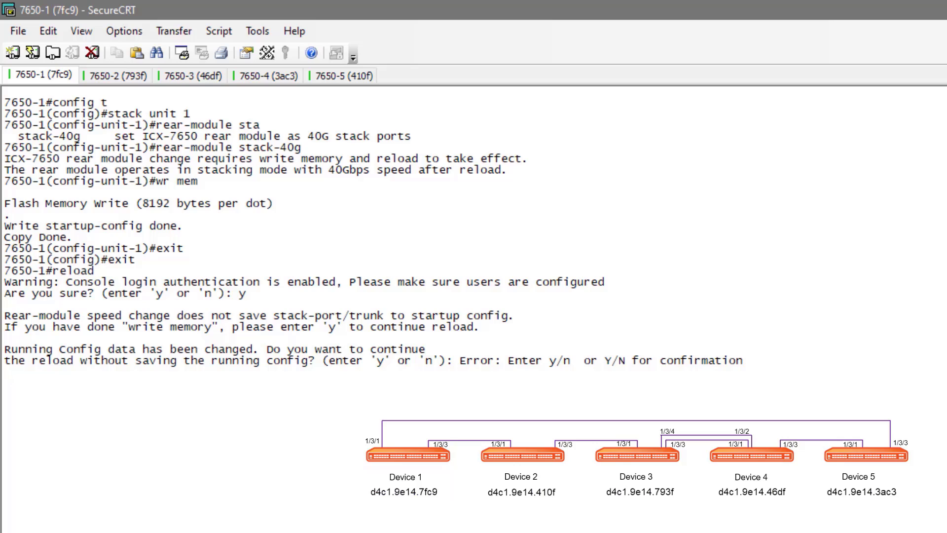
Step: Visit the 7650-2, -3, -4 and -5 sessions for the same 40G rear-module change, then return to 7650-1
left_click(115, 75)
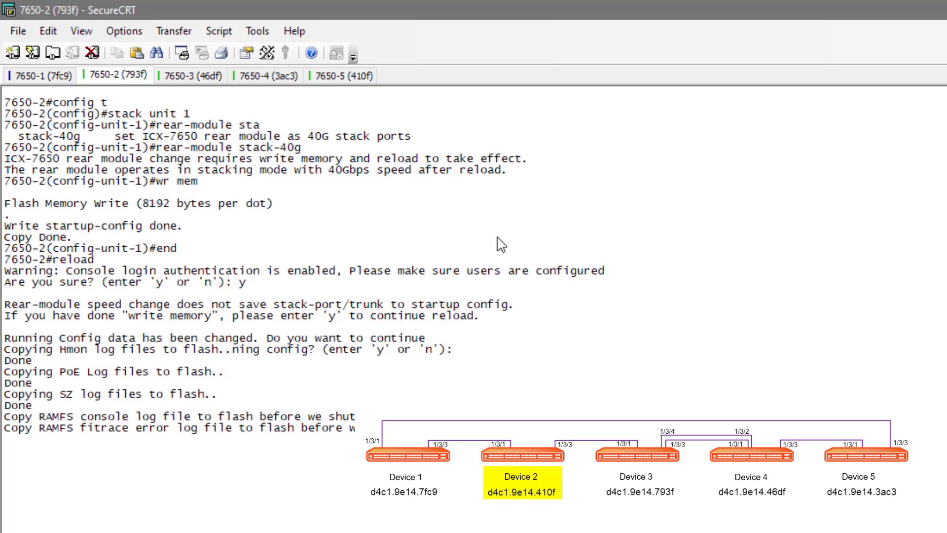
left_click(191, 75)
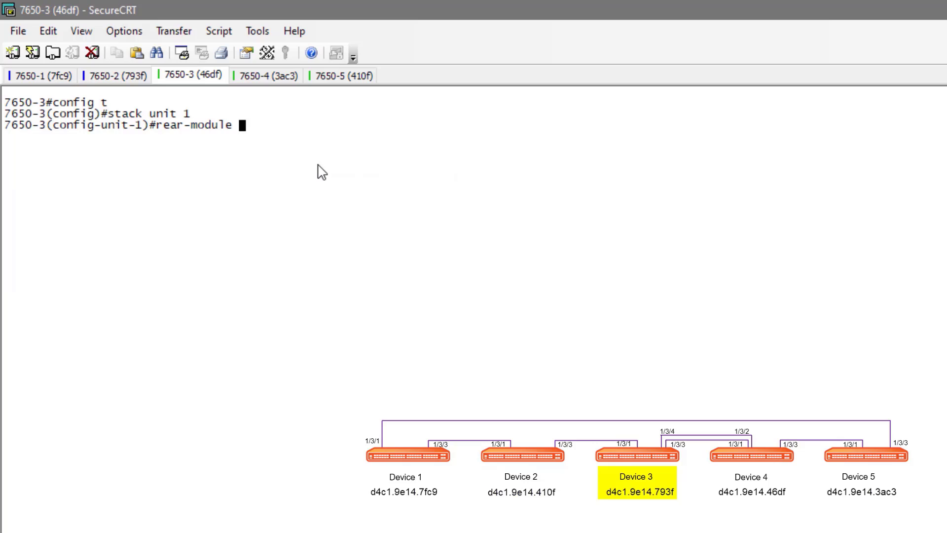
left_click(266, 75)
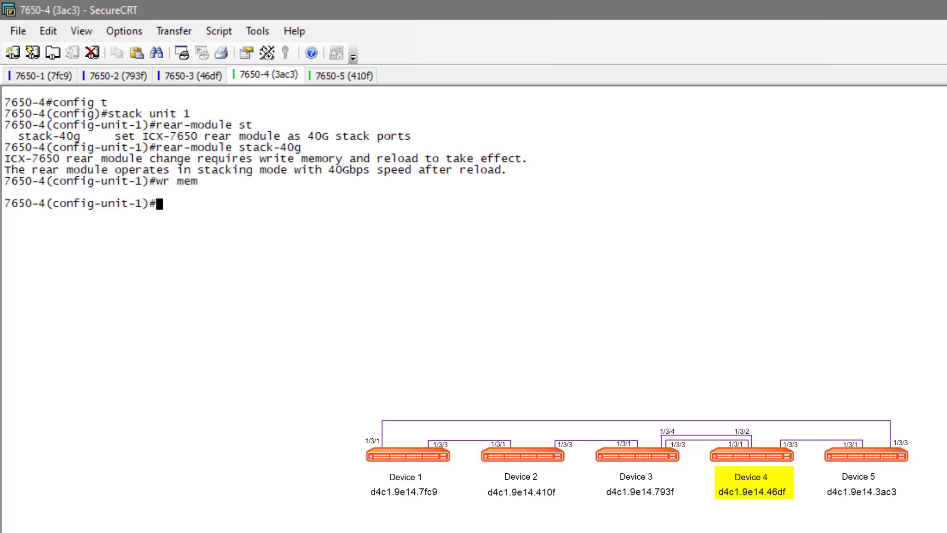
left_click(341, 74)
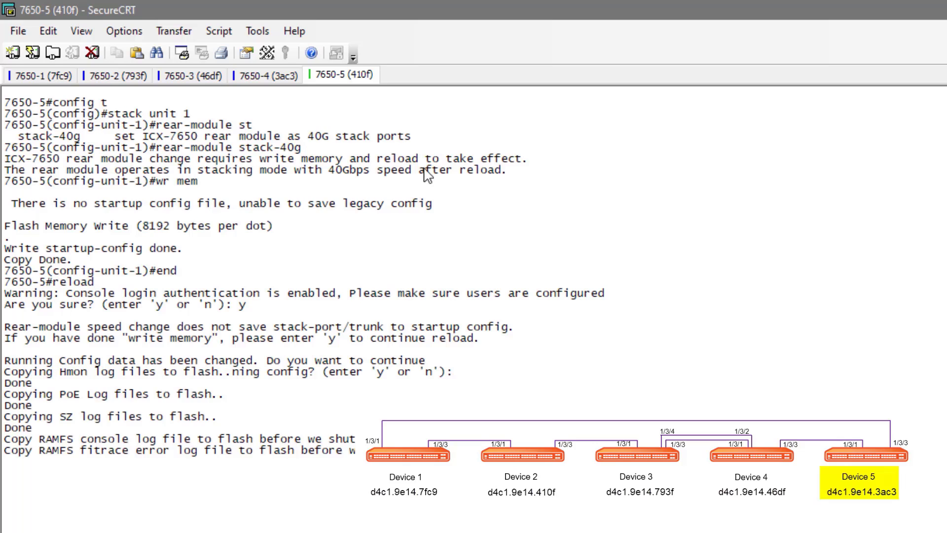
left_click(42, 43)
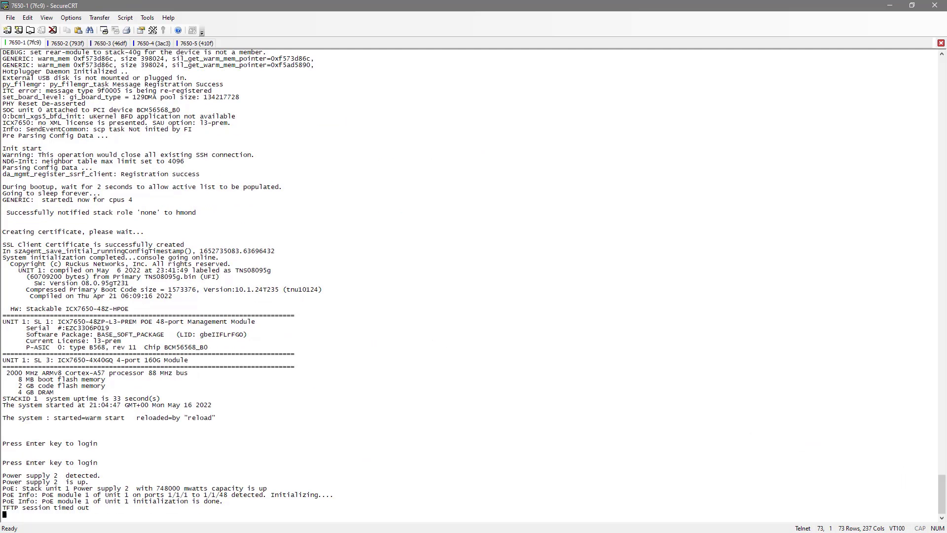
Step: Log in to the reloaded 7650-1 as super and run sh run to view the 40G rear-module setting
scroll("down", 3)
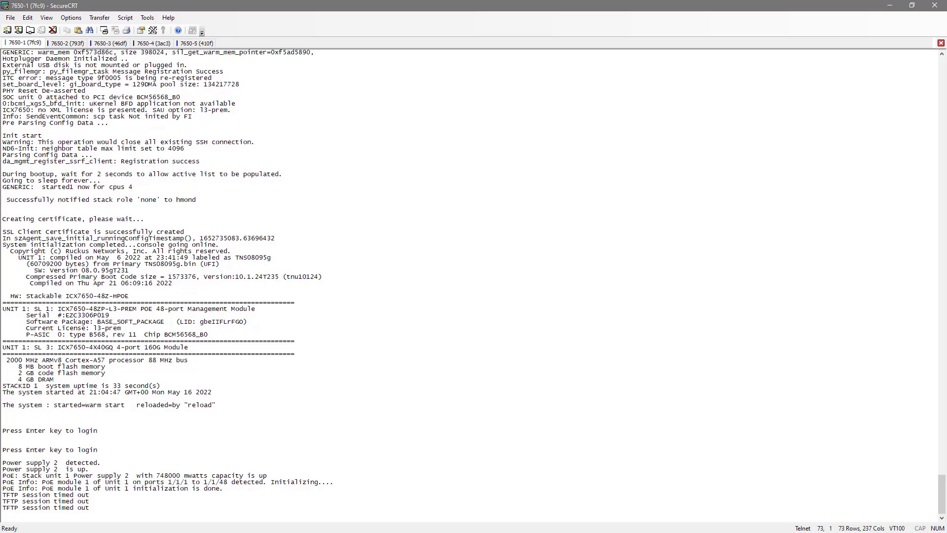
scroll("down", 3)
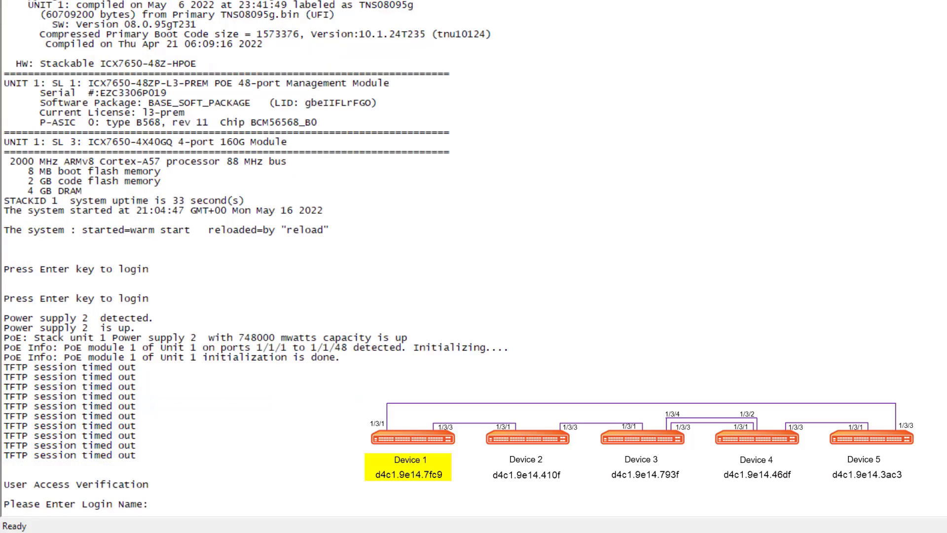
type("super")
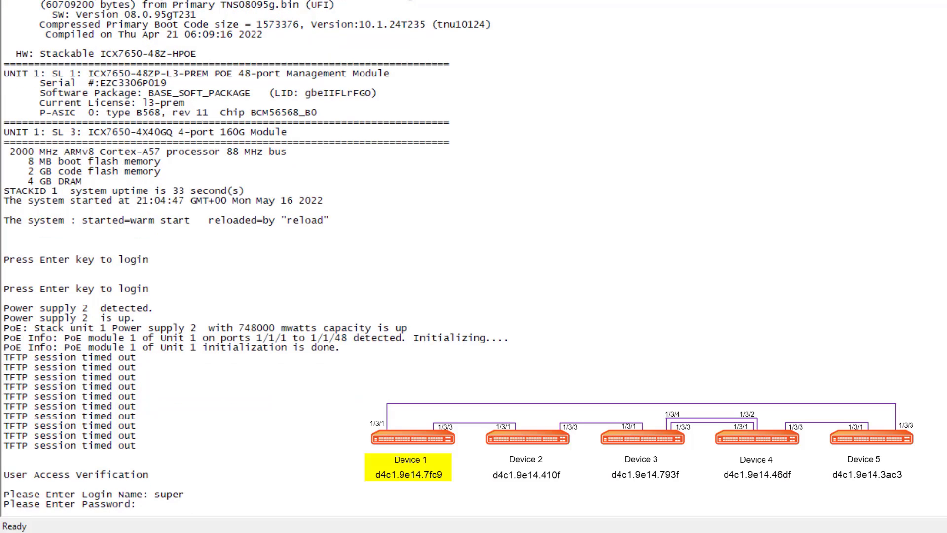
type("sh run")
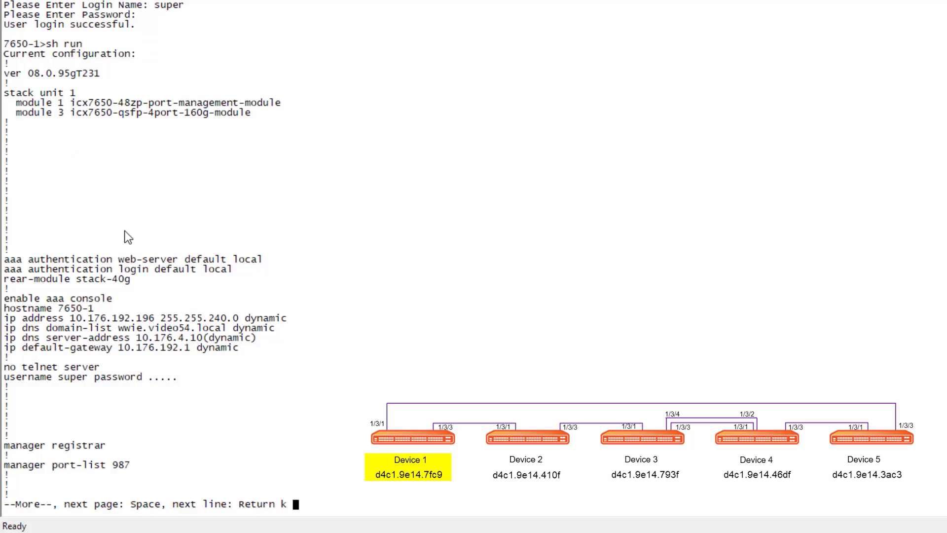
Step: Finish paging the running config and enter privileged EXEC mode with en
key("space")
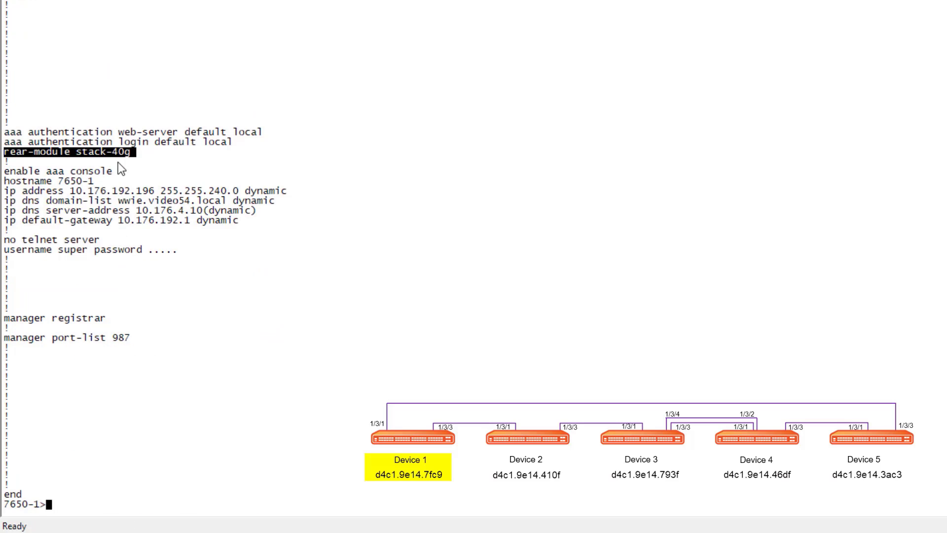
mouse_move(498, 281)
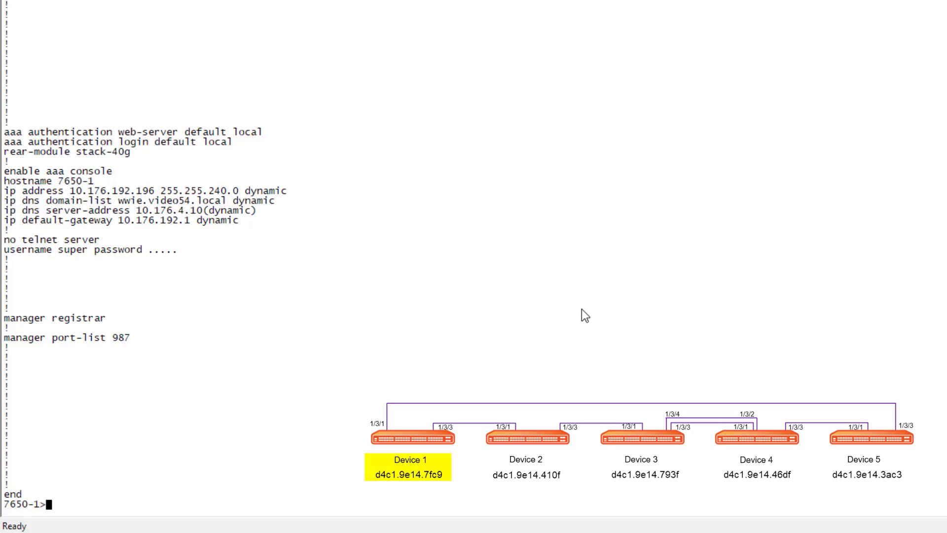
type("en")
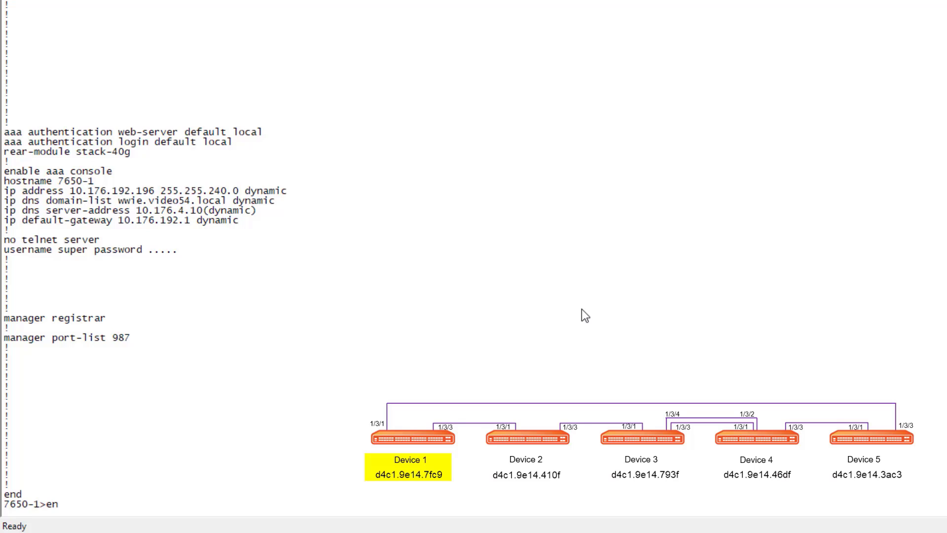
key("Return")
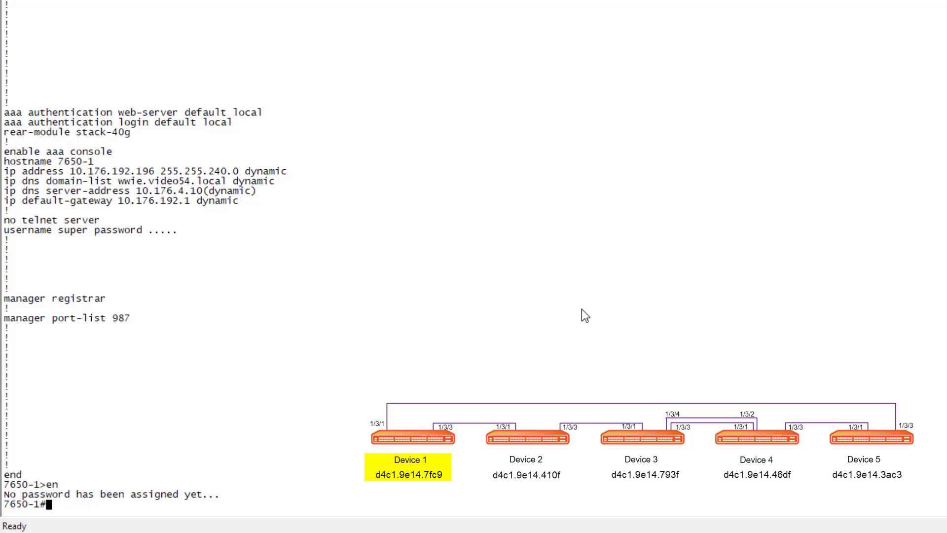
Step: Enter global configuration mode (after a mistyped attempt) and then stack unit 1
type("conifg t")
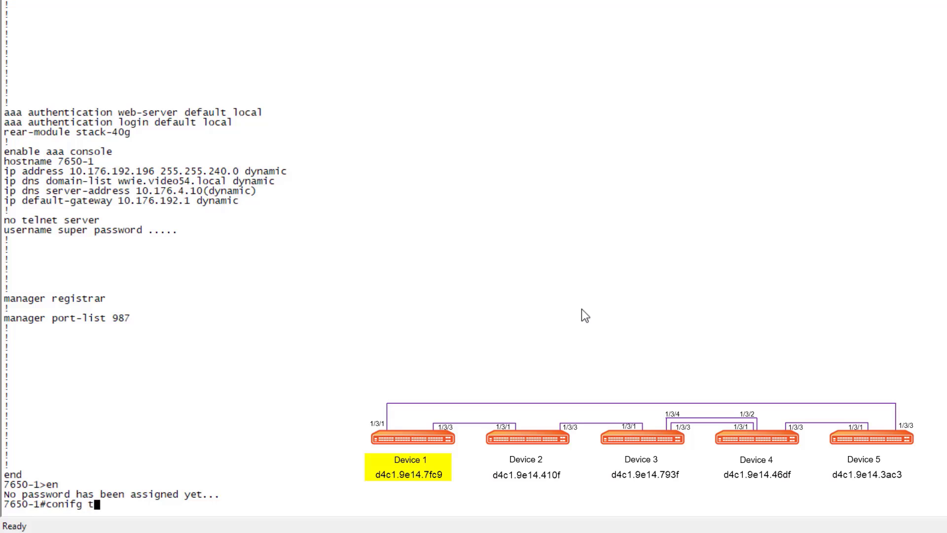
key("Return")
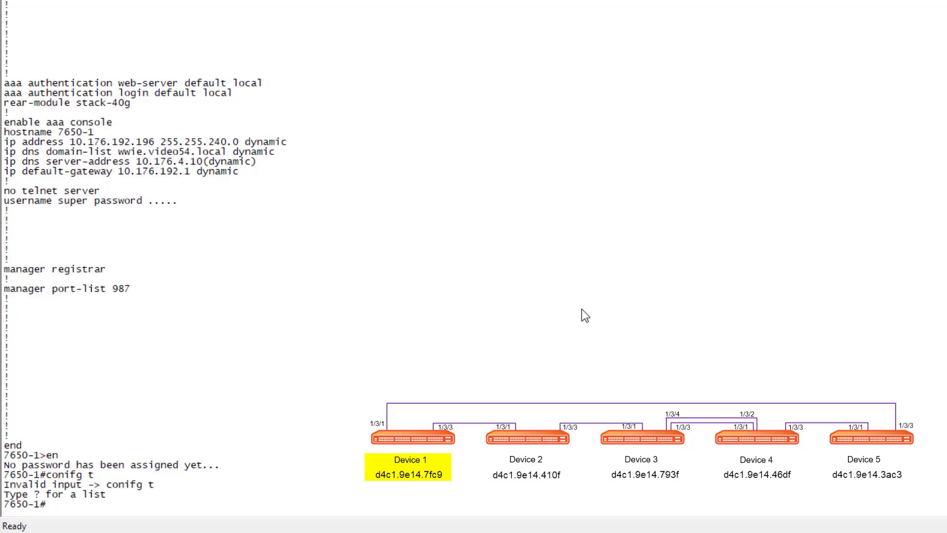
type("config t")
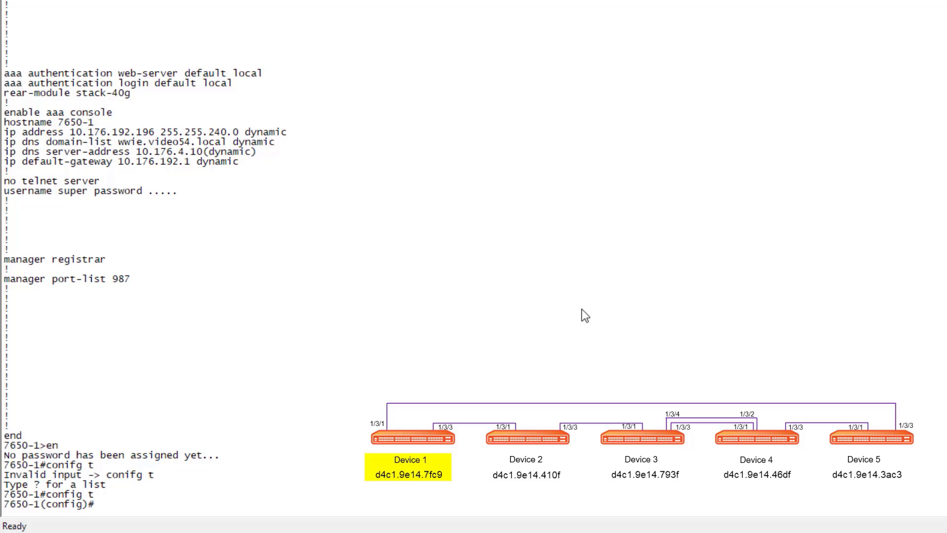
type("stack unit")
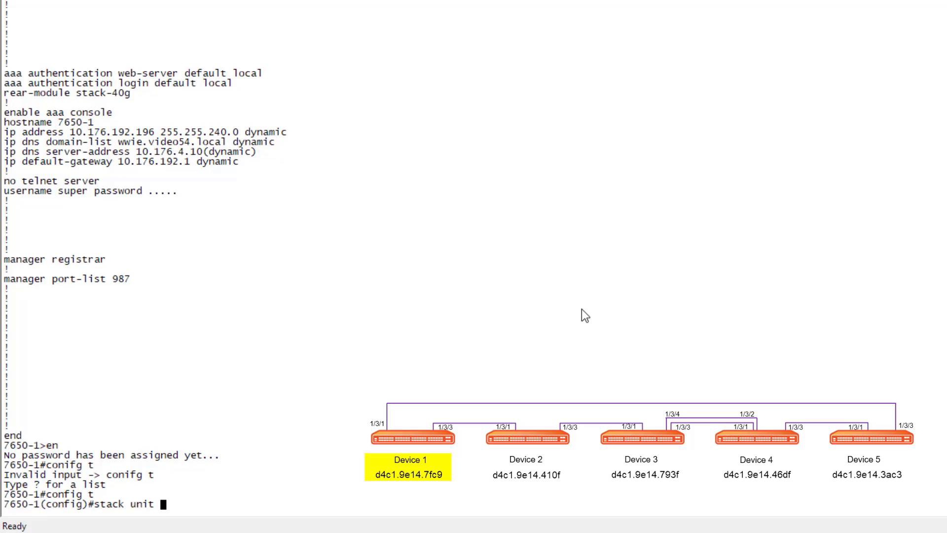
key("Return")
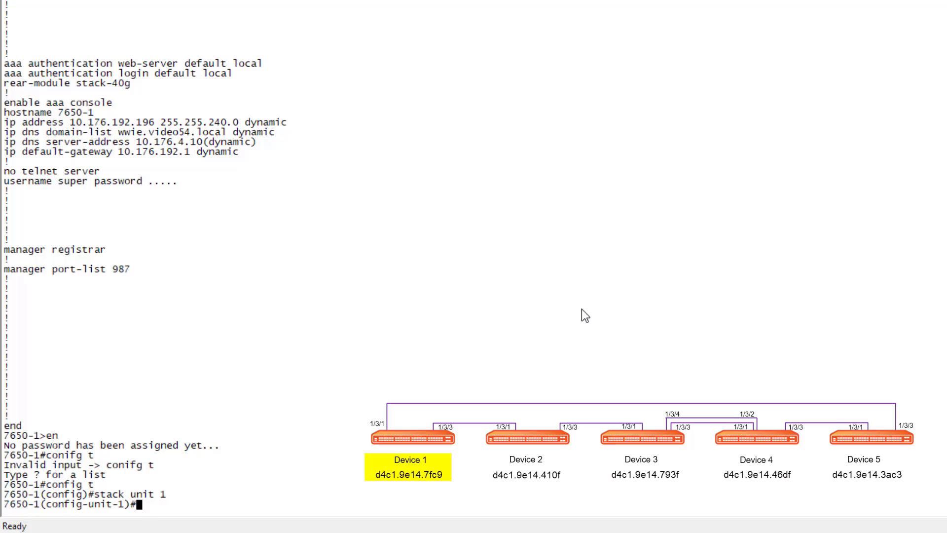
Step: Define stack ports 1/3/1 and 1/3/3 on stack unit 1 of 7650-1
type("stack-port 1/3/1")
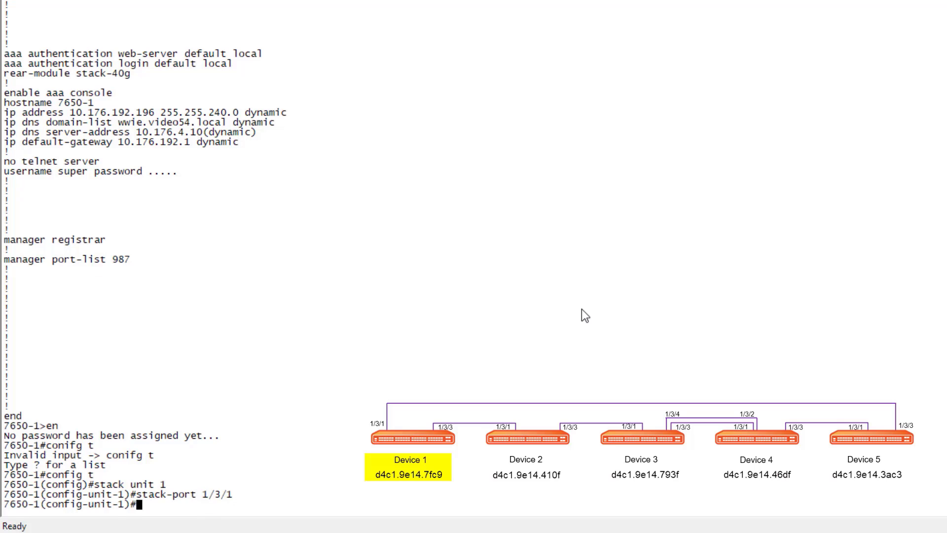
type("stack-port 1/3/3")
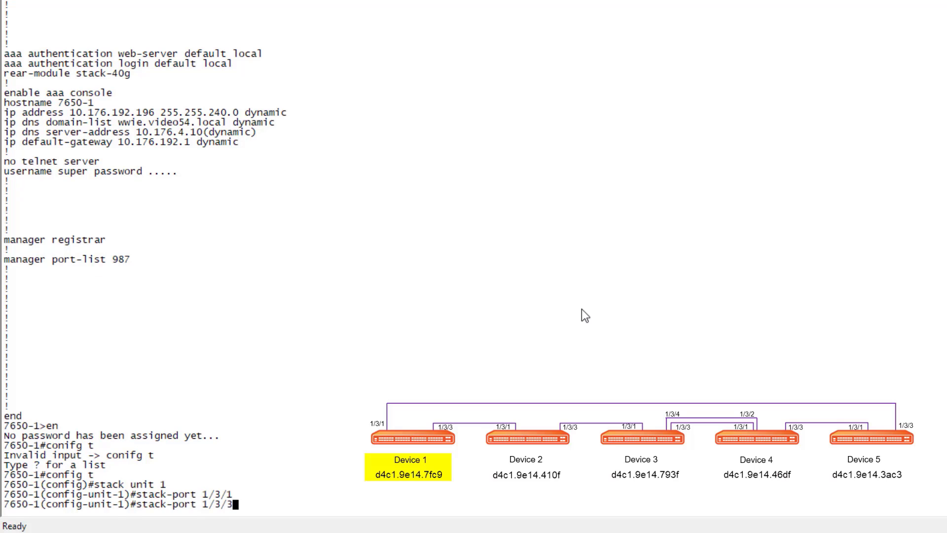
key("Return")
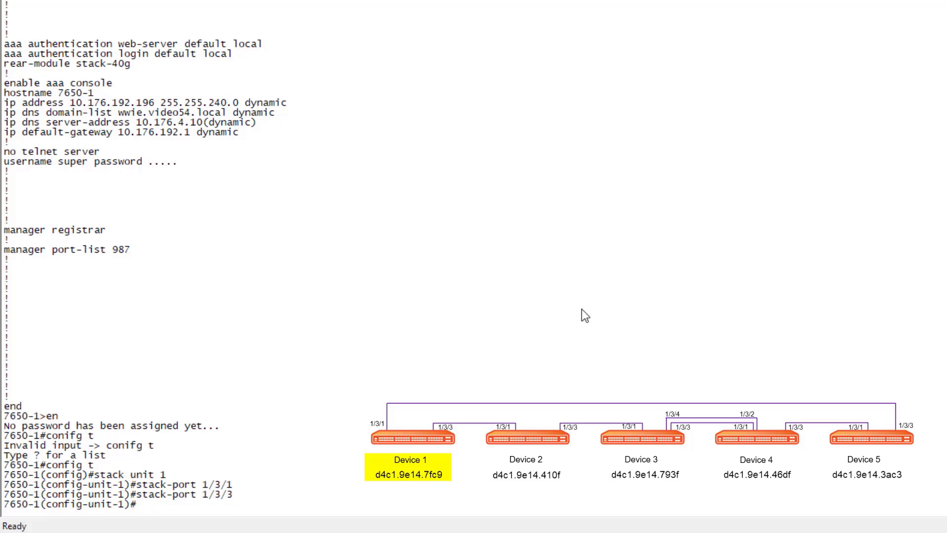
type("sh run")
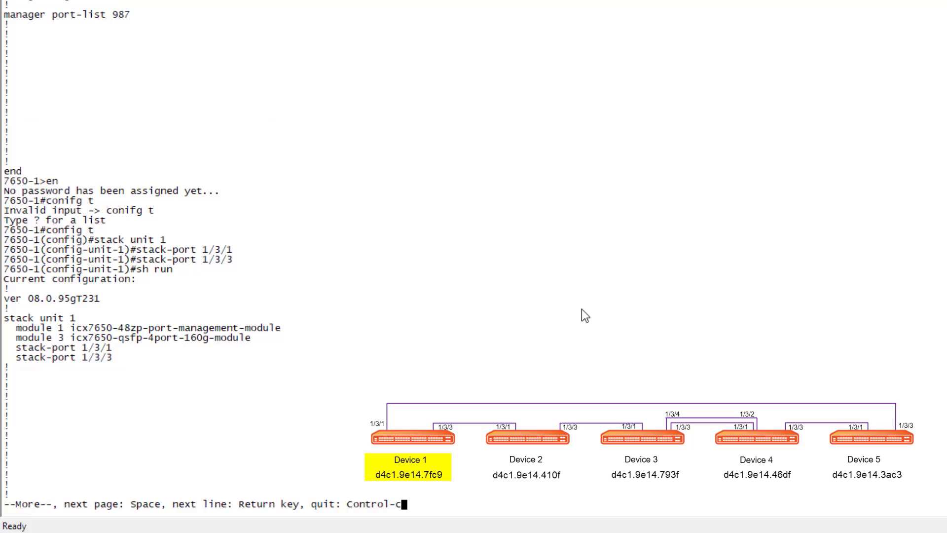
mouse_move(116, 365)
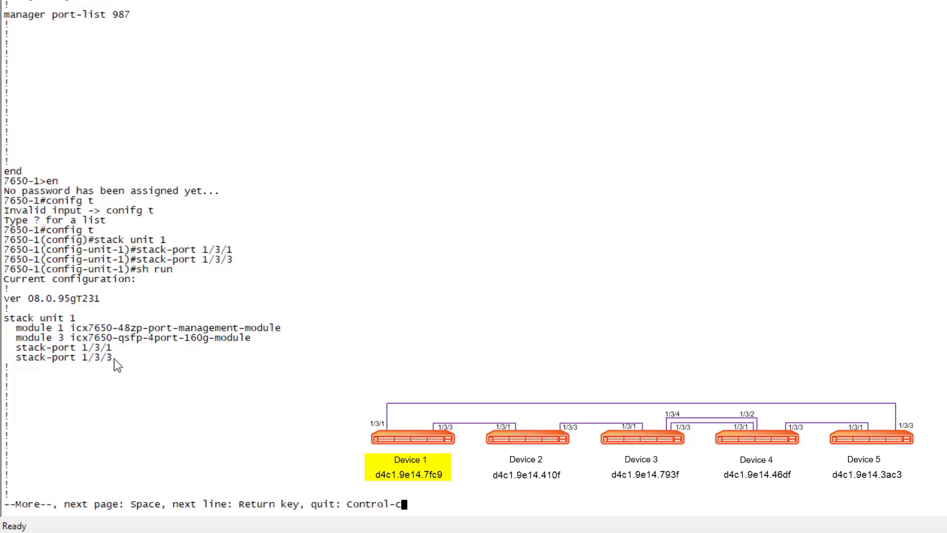
mouse_move(254, 366)
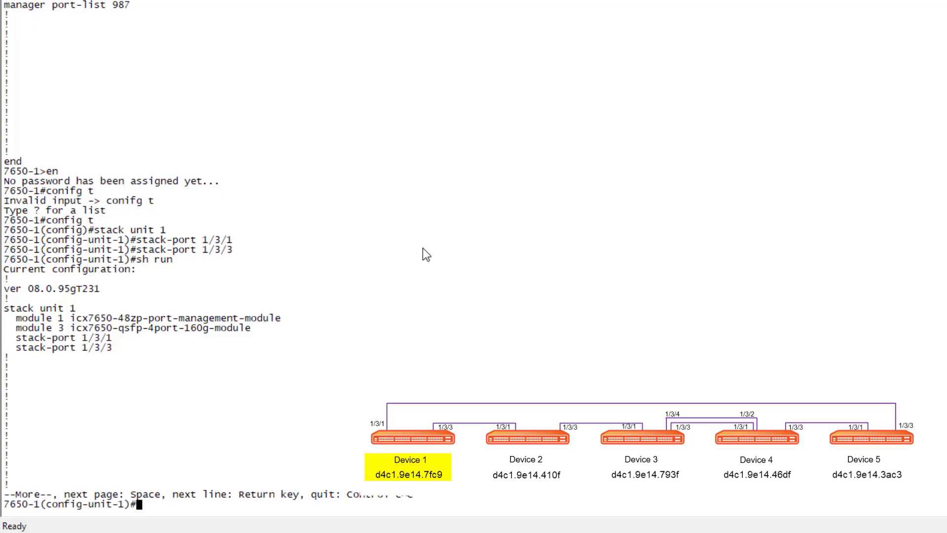
mouse_move(413, 241)
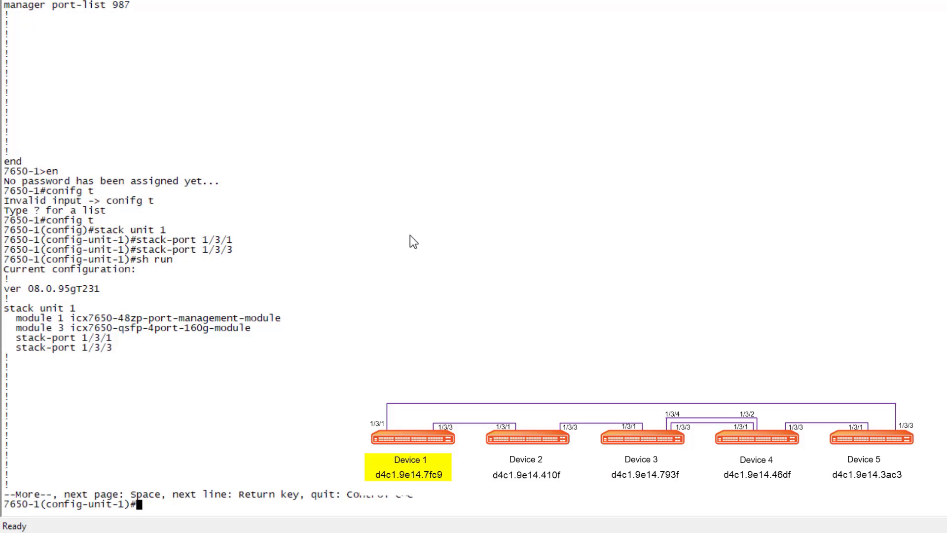
mouse_move(421, 236)
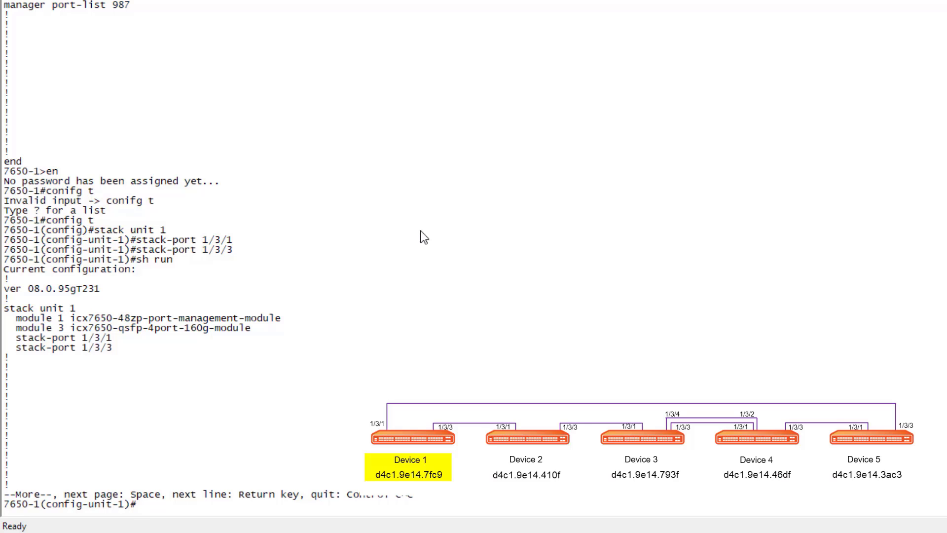
mouse_move(455, 259)
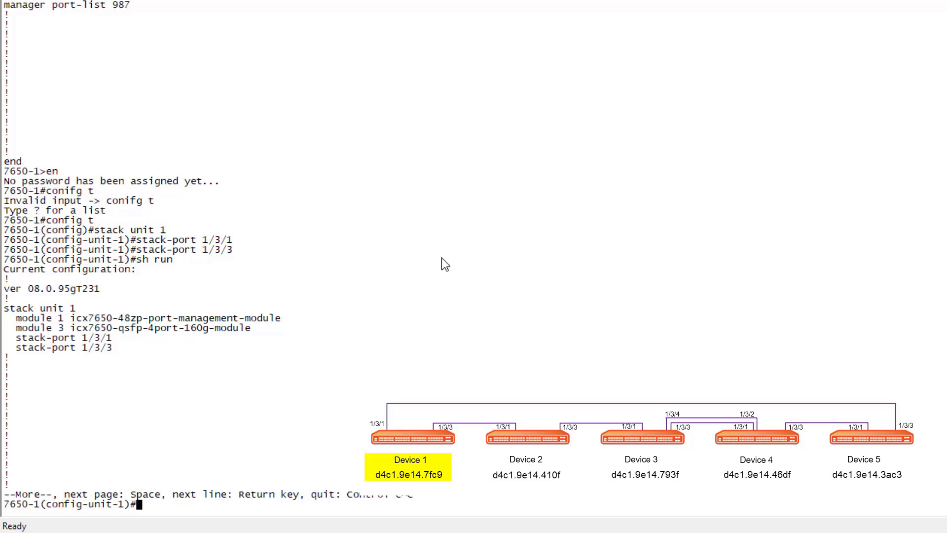
mouse_move(348, 199)
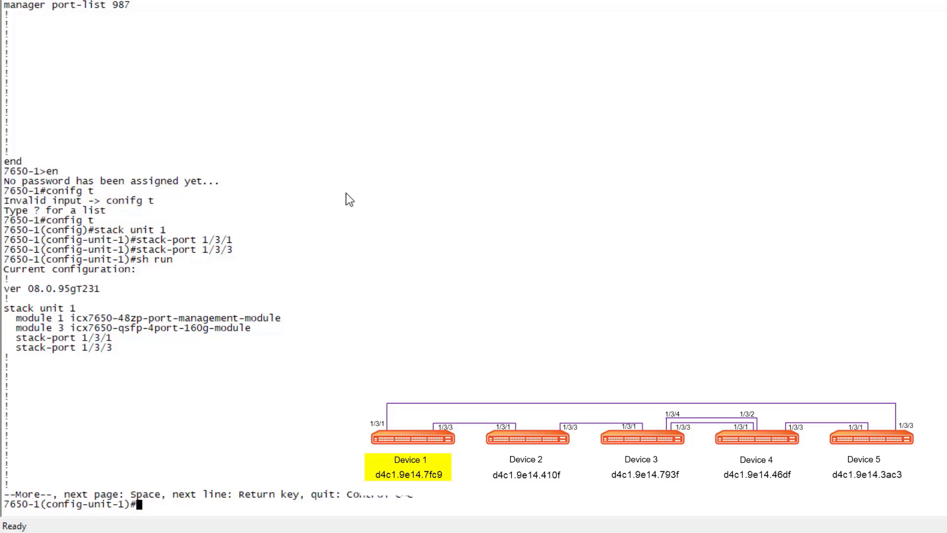
mouse_move(322, 159)
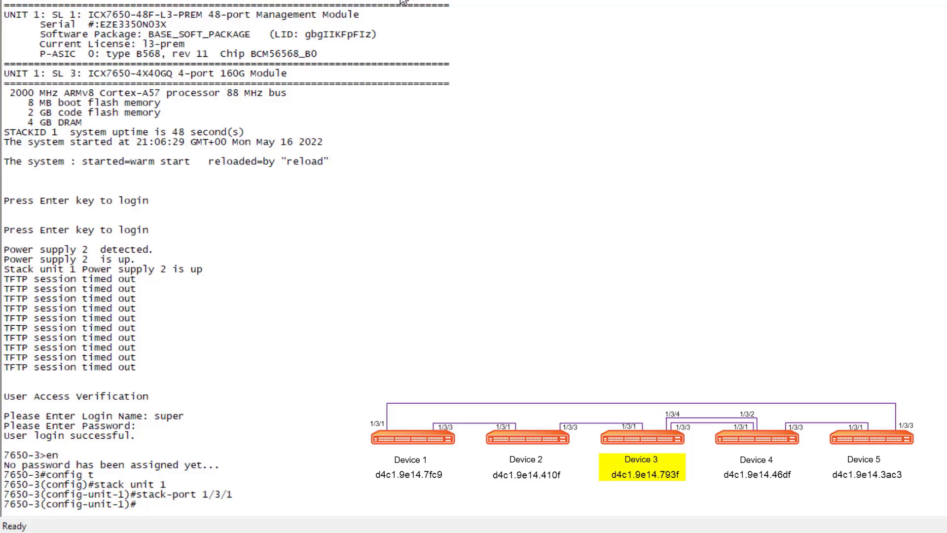
Step: On 7650-3, apply a stack trunk of ports 1/3/4 and 1/3/3 under stack unit 1
type("stack-trunk 1/3/4")
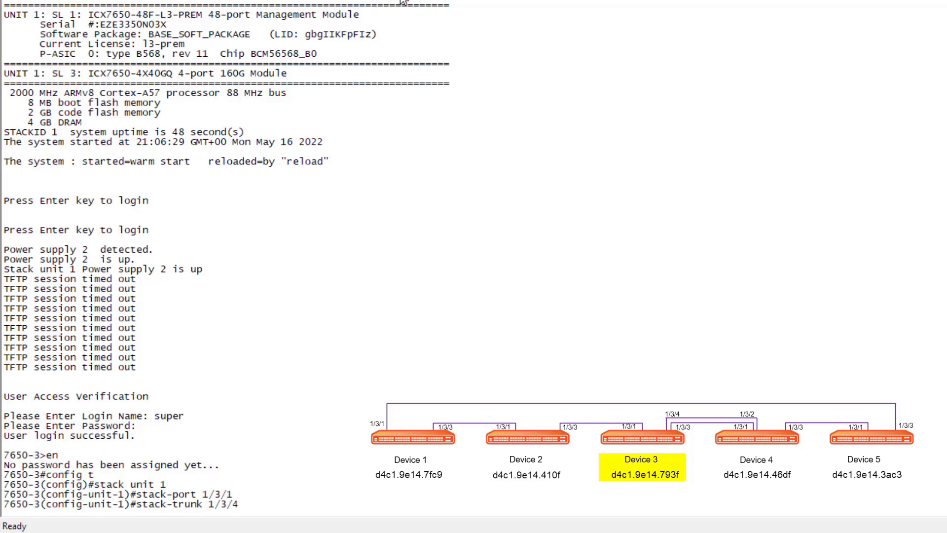
type("1/3/")
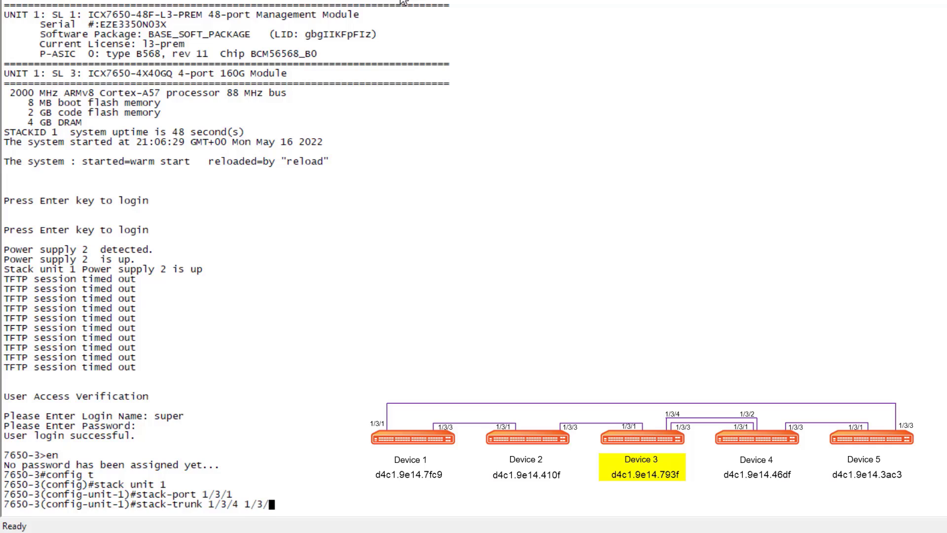
type("3")
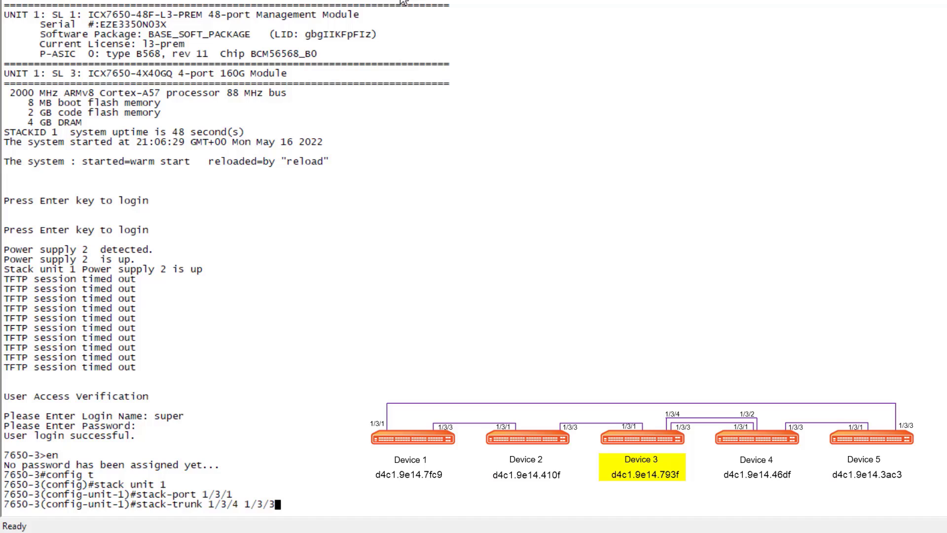
key("Return")
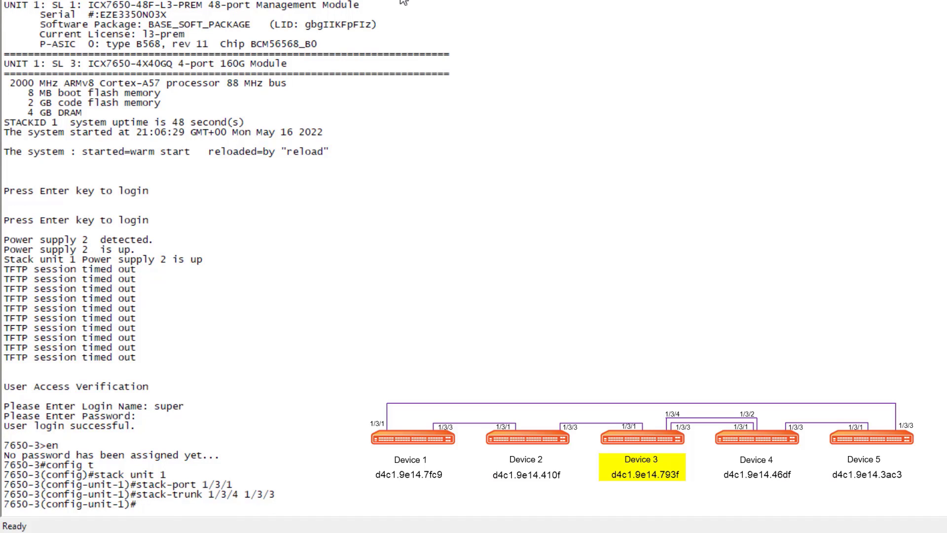
mouse_move(416, 19)
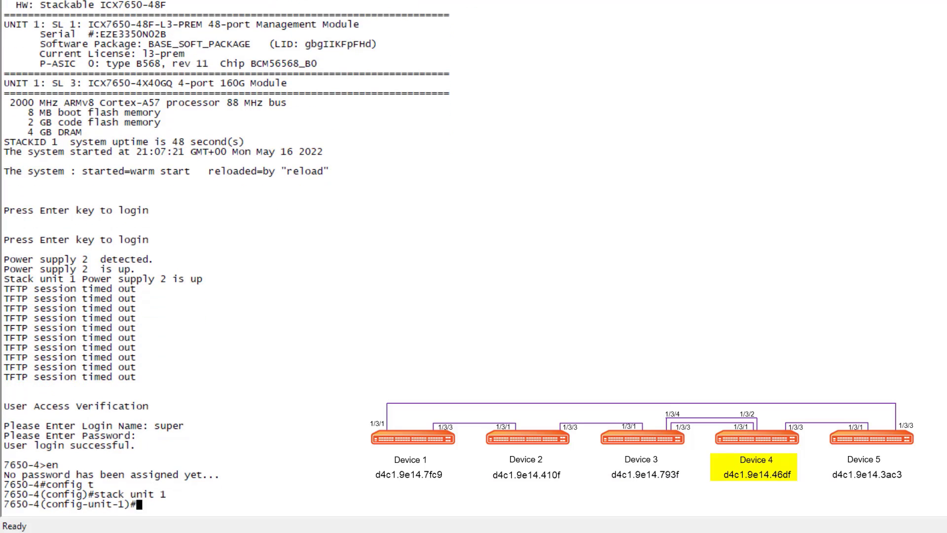
Step: On 7650-4, define a stack trunk of ports 1/3/2 and 1/3/1
type("stack-trunk")
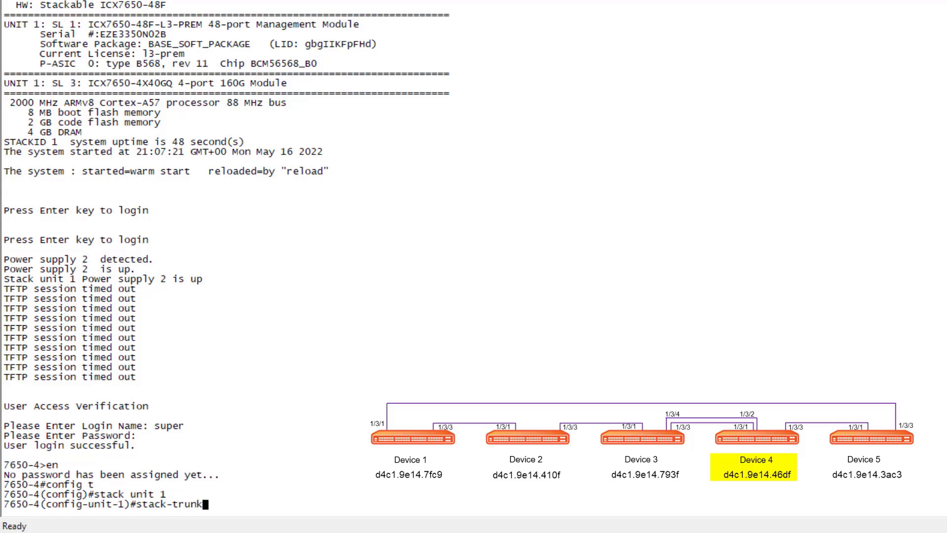
type("1")
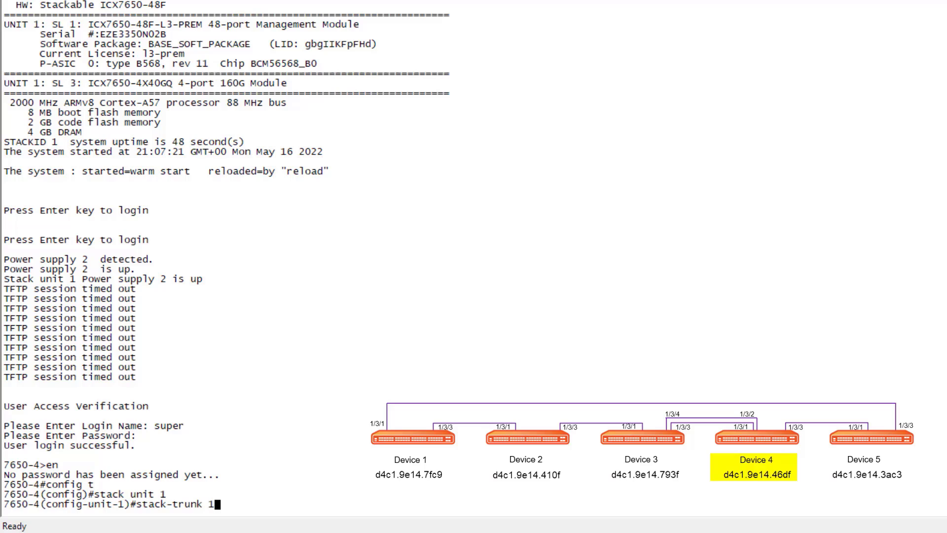
type("/3/")
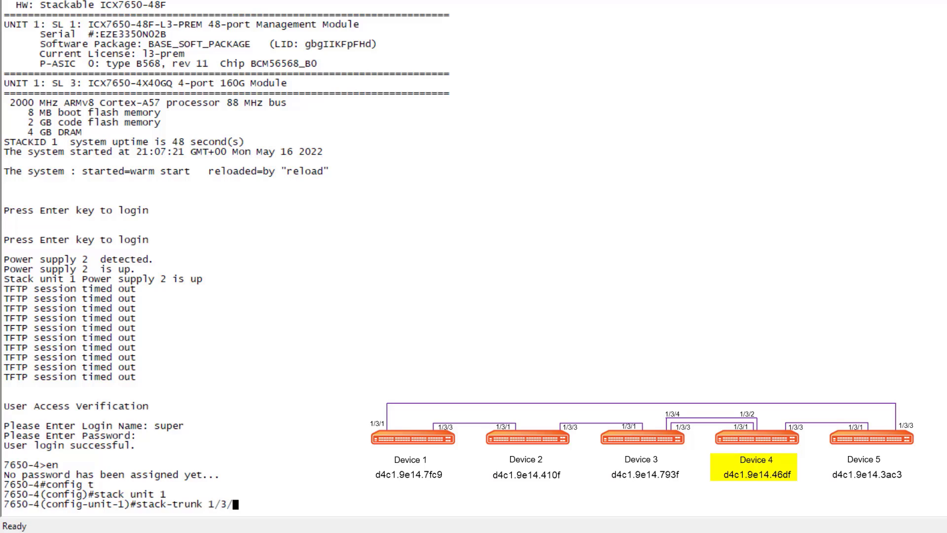
type("2 1/3/")
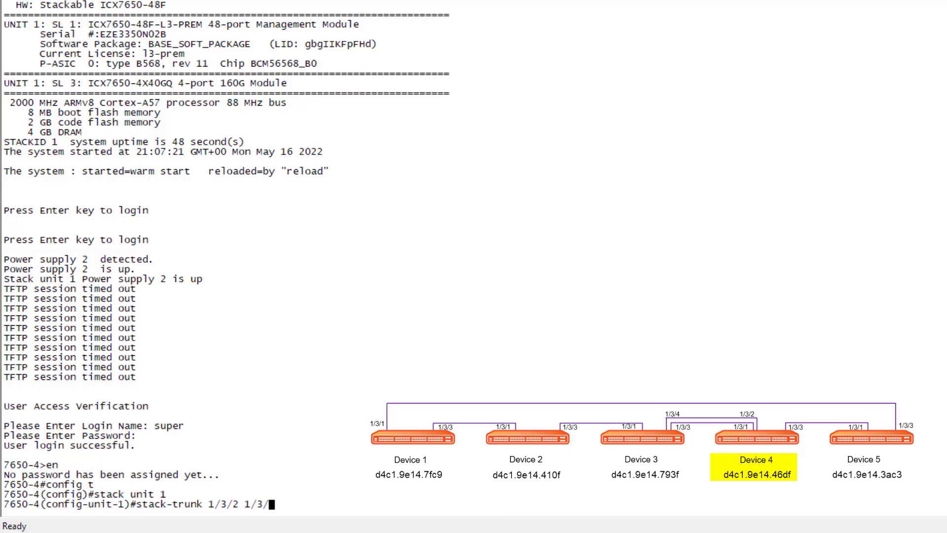
type("1")
type("st")
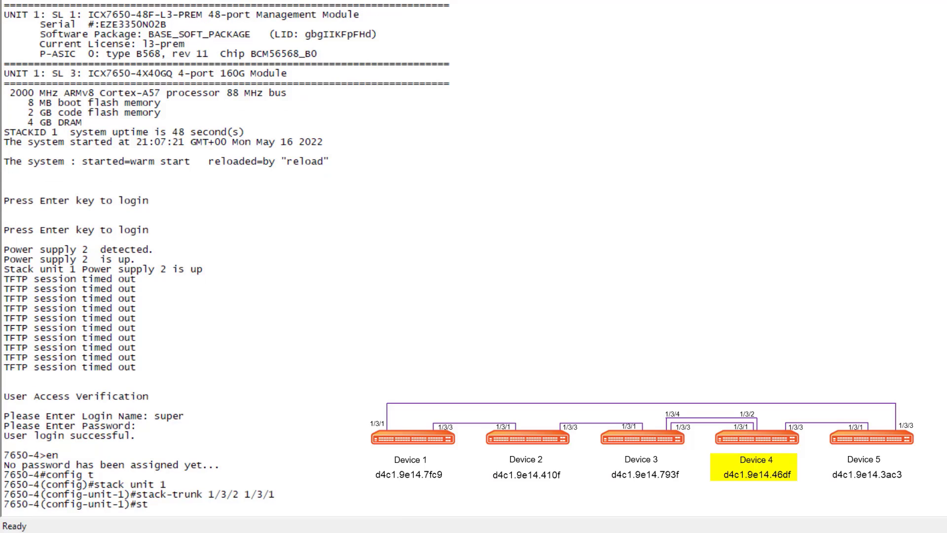
Step: Add stack port 1/3/3 to stack unit 1 on 7650-4
type("ack-port")
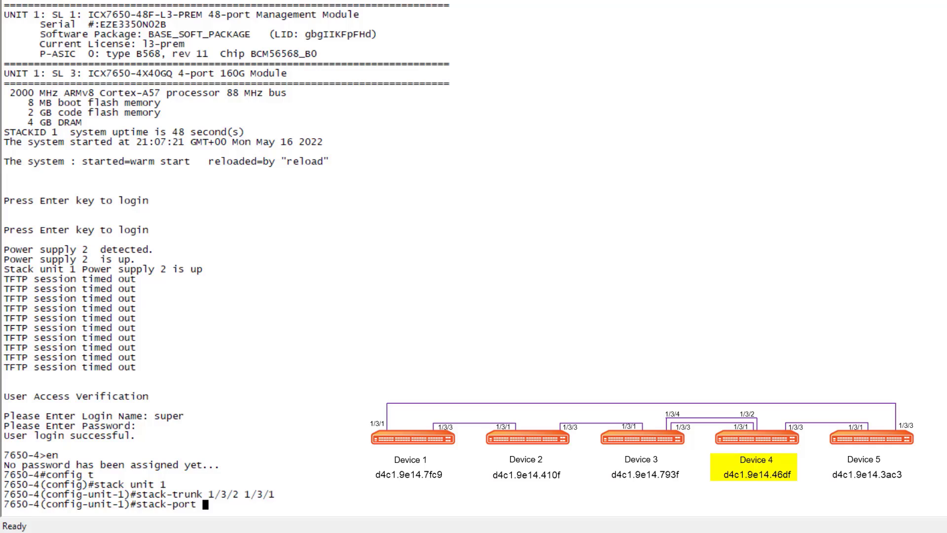
type("1/3/")
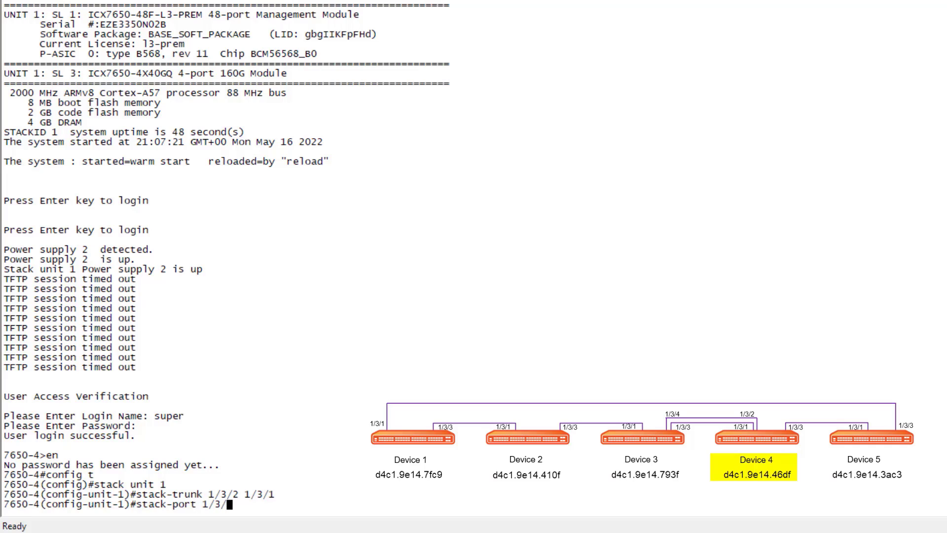
type("3")
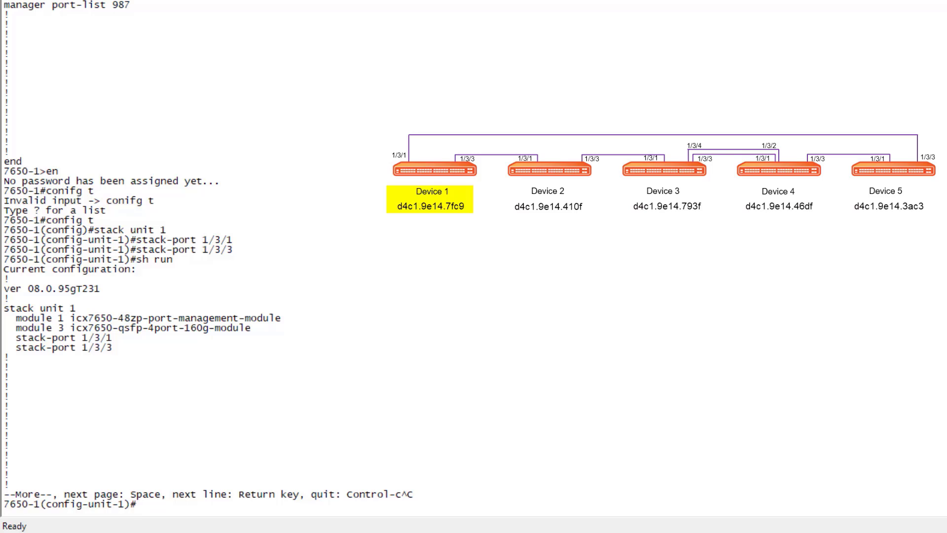
Step: Run stack enable on 7650-1 so unit 1 actively participates in stacking
type("st")
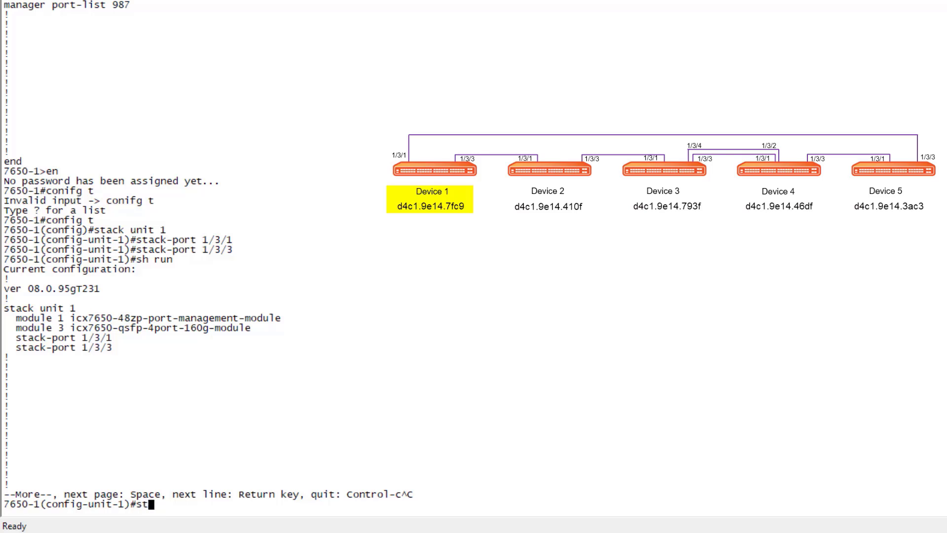
type("ack enable")
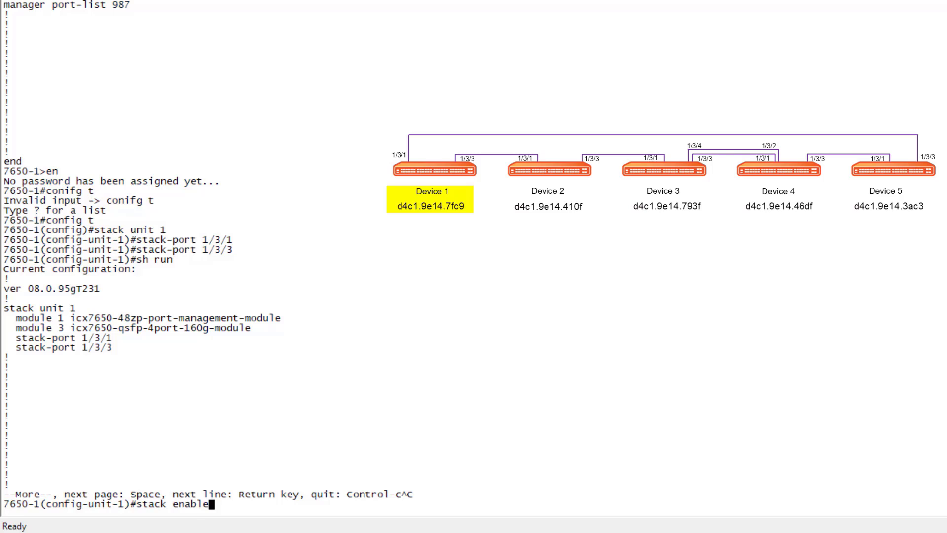
key("Return")
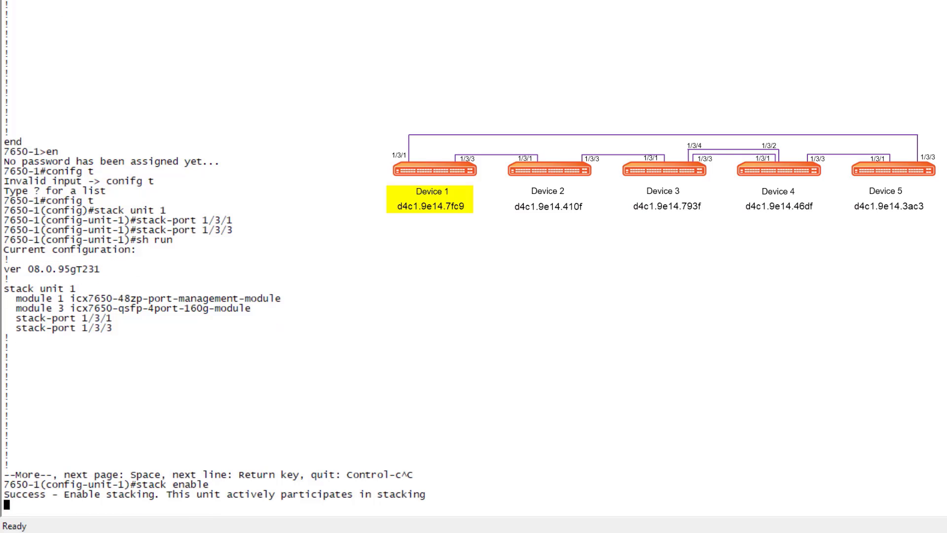
key("Return")
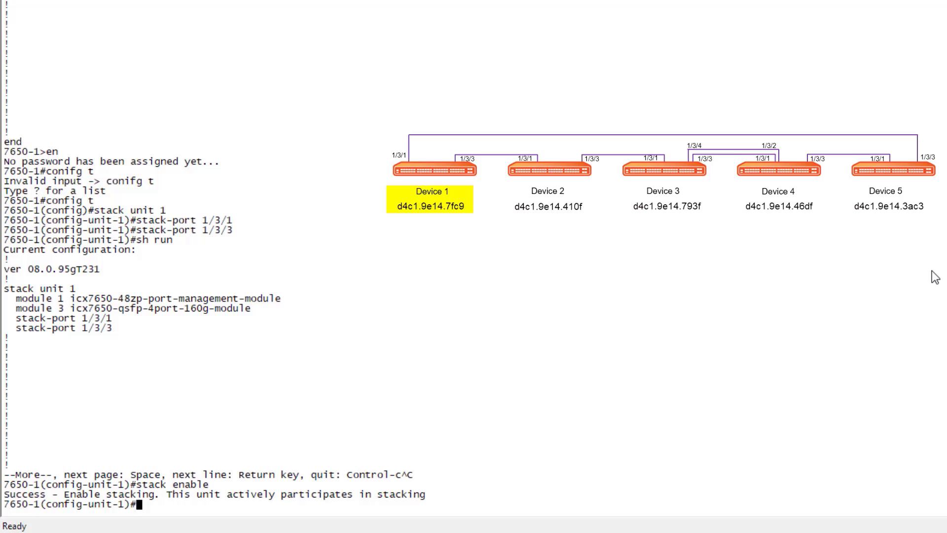
Step: Start typing the stack interactive-setup command at the 7650-1 prompt
type("stack interactive-setup")
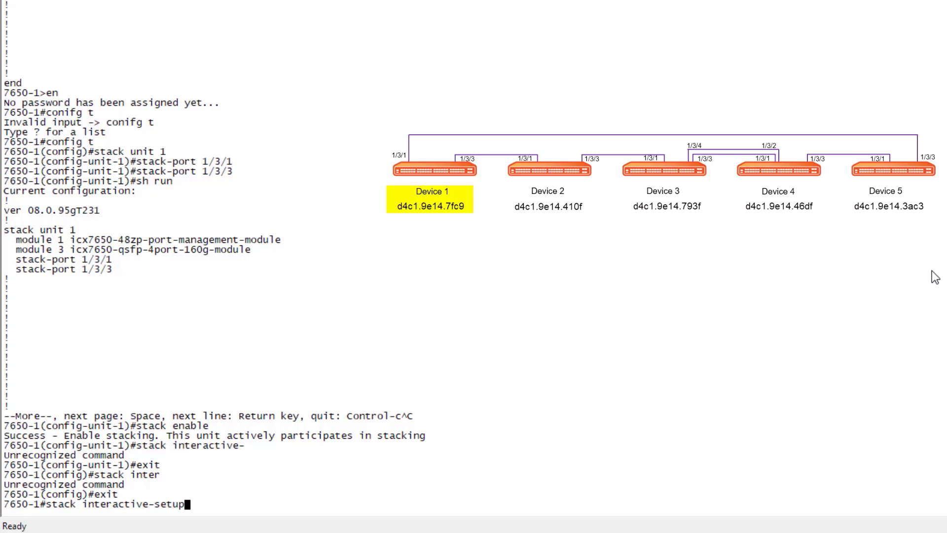
Step: Run 'stack interactive-setup' and choose option 2 to discover new units as members
key("Return")
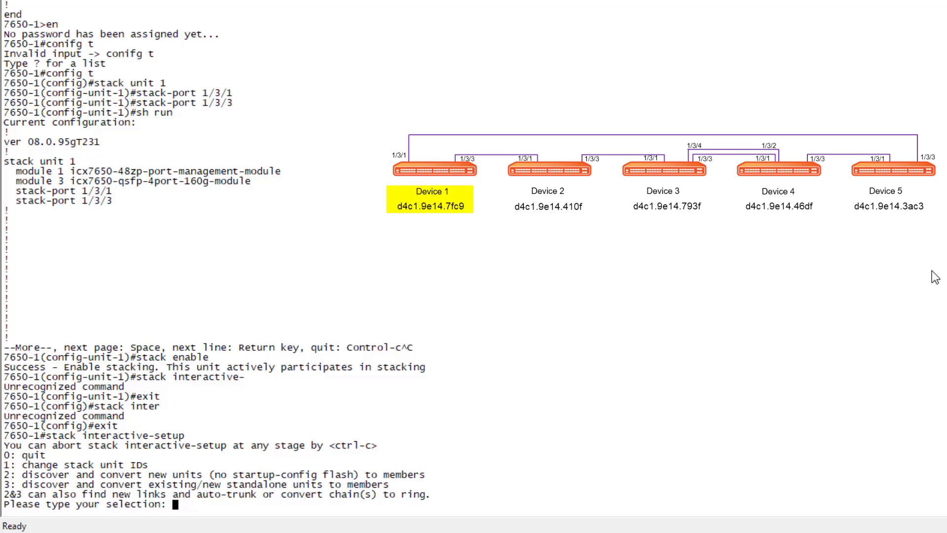
type("2")
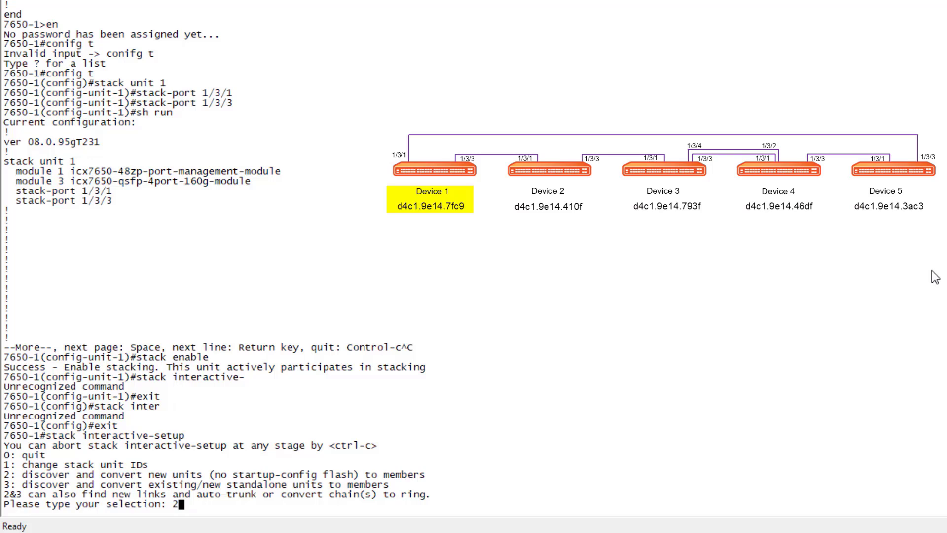
key("Return")
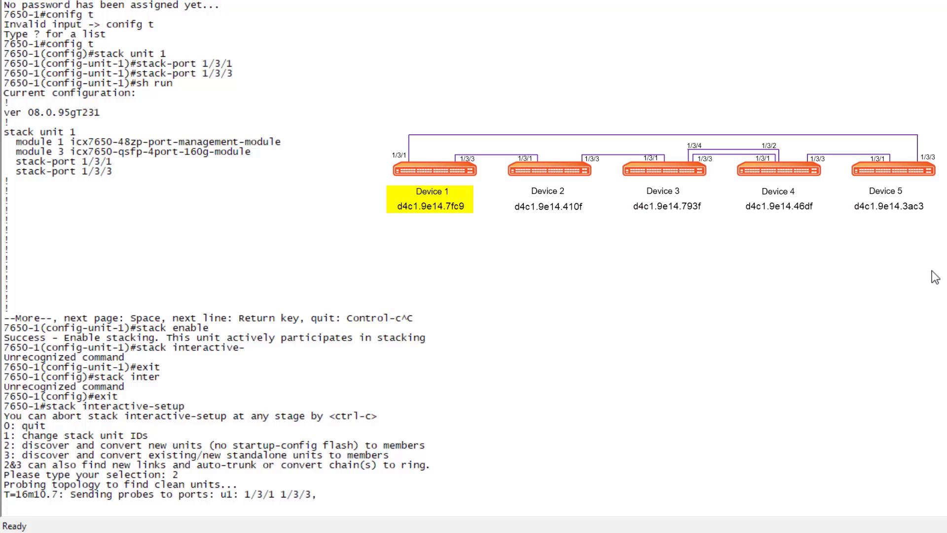
Step: Review the discovered four-switch Chain #0 and answer 'y' to select it
scroll("down", 3)
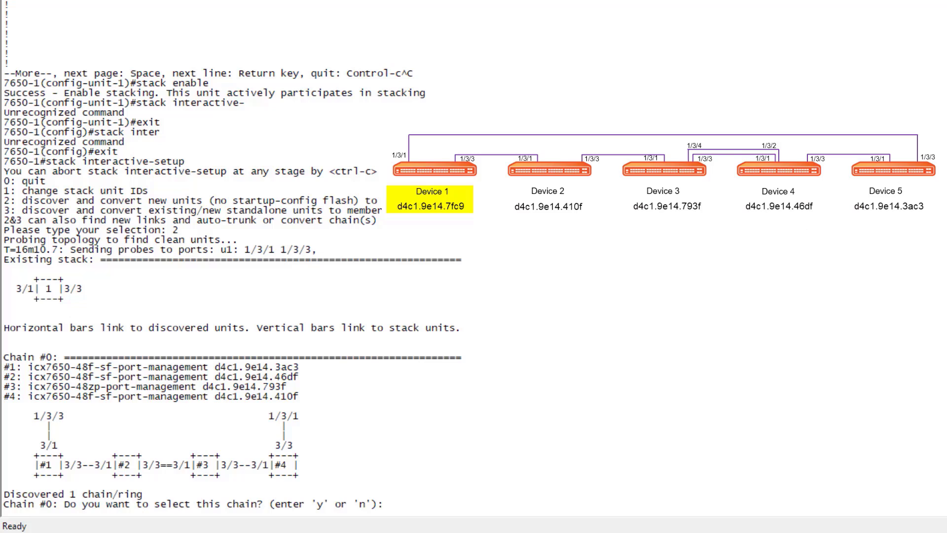
mouse_move(54, 320)
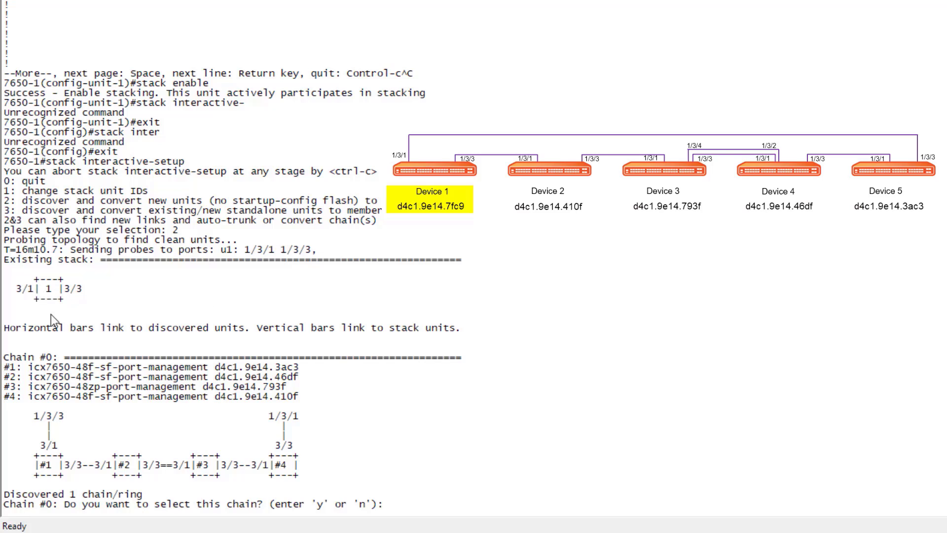
mouse_move(109, 305)
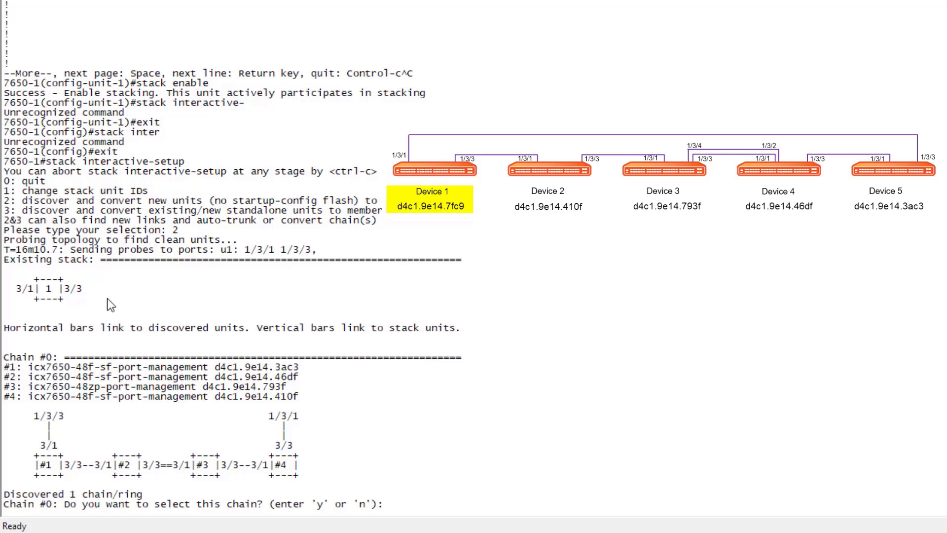
mouse_move(72, 464)
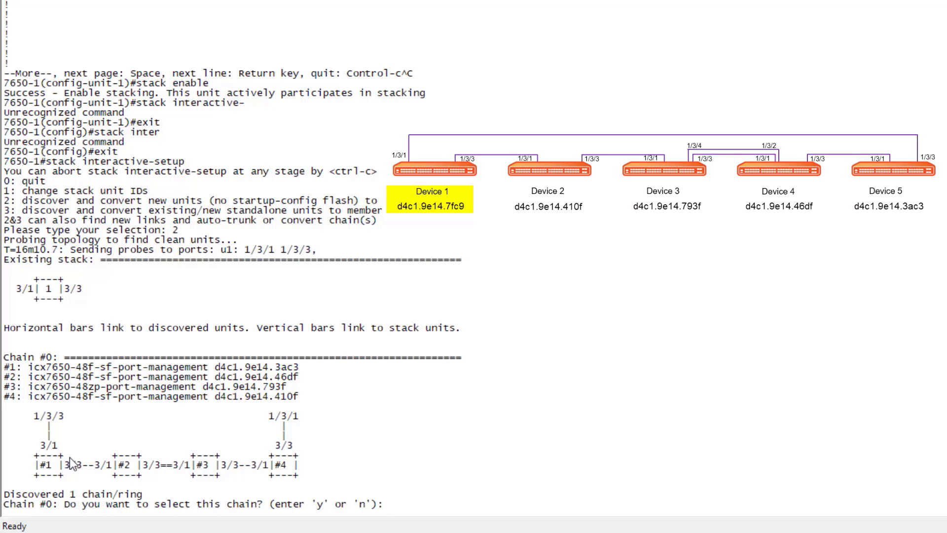
mouse_move(90, 477)
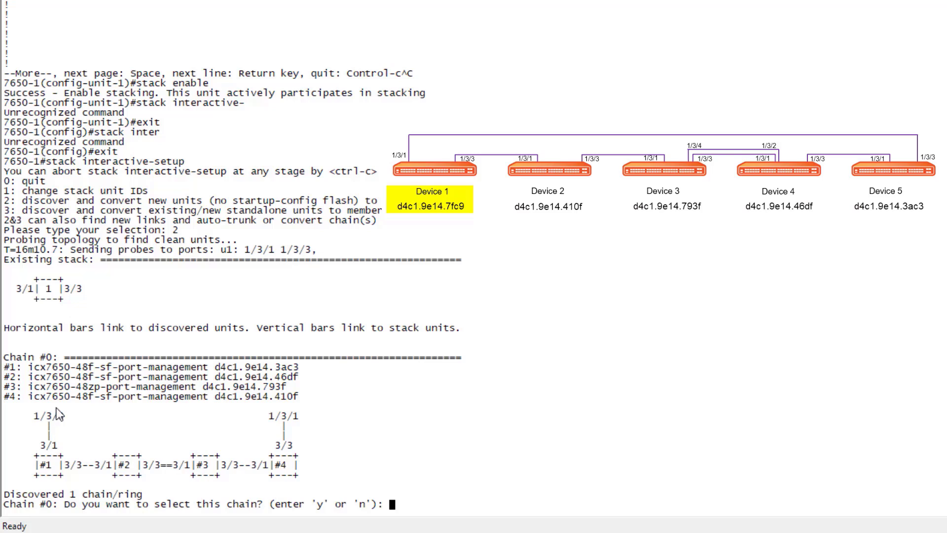
mouse_move(60, 302)
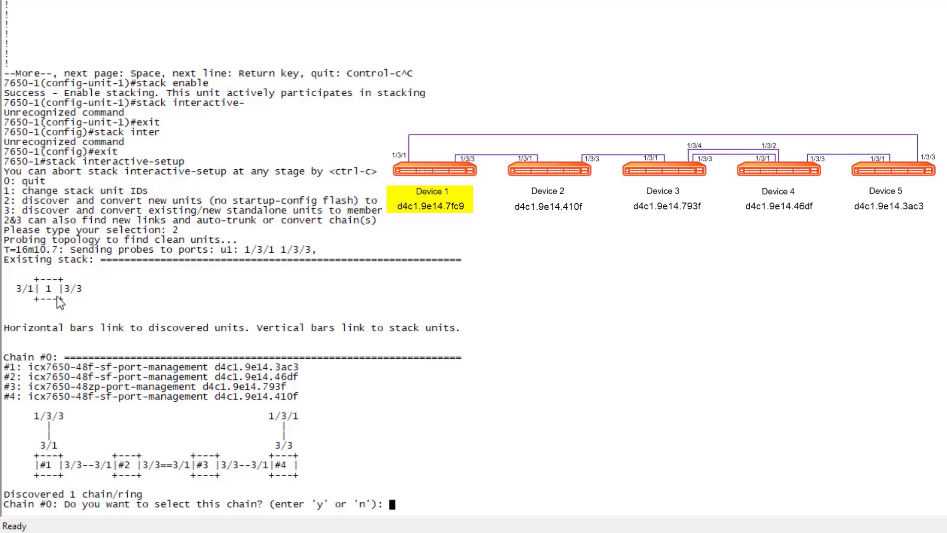
mouse_move(527, 431)
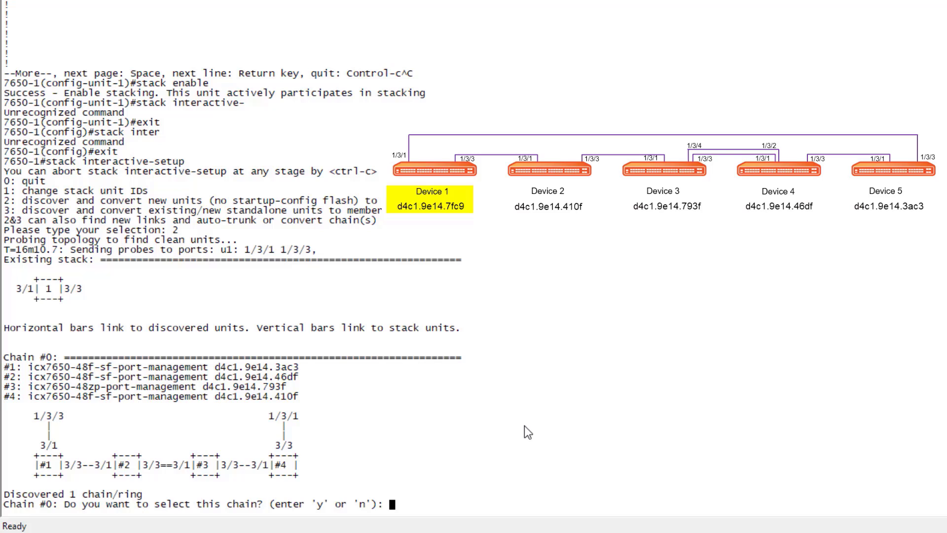
mouse_move(512, 439)
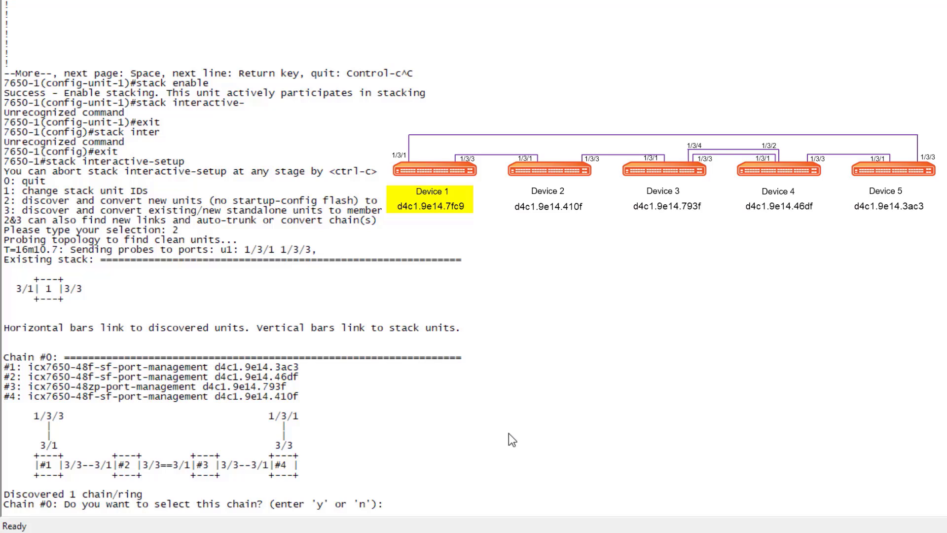
mouse_move(513, 434)
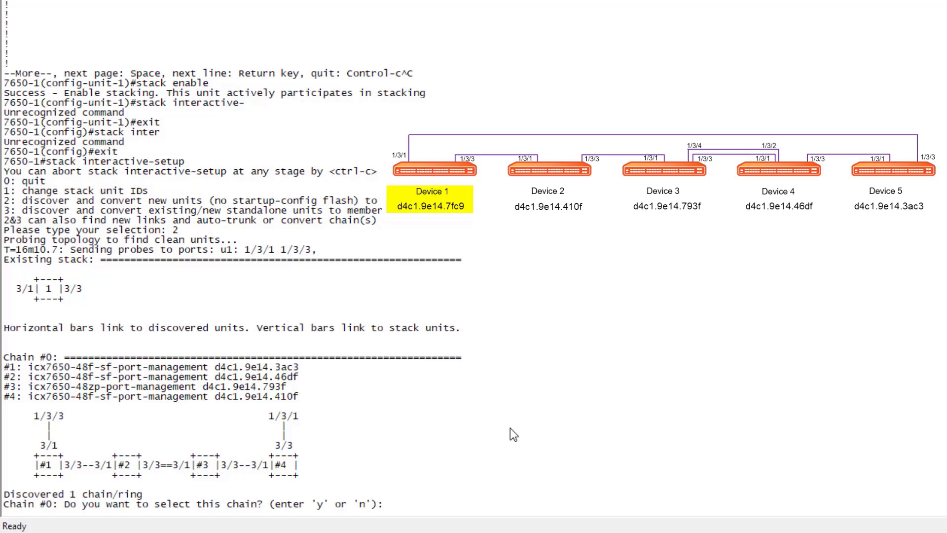
type("y")
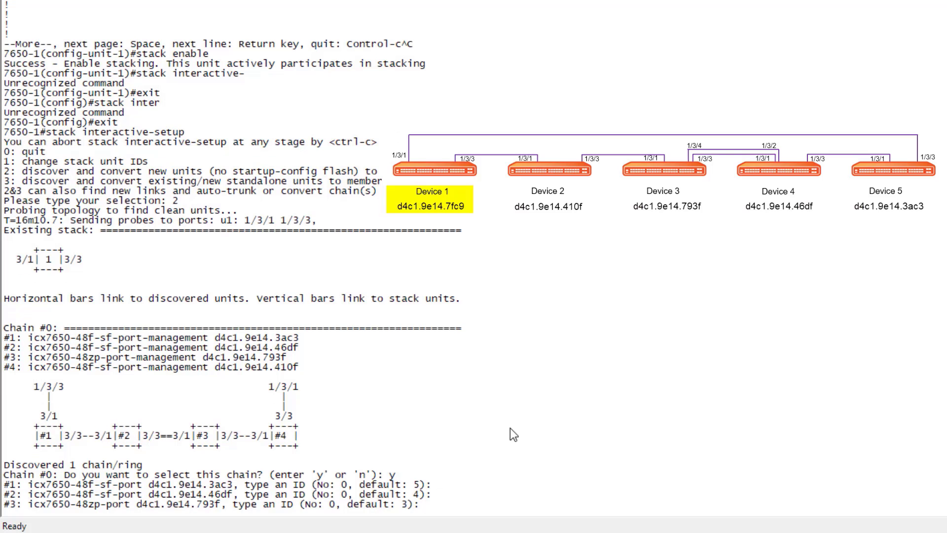
Step: Scroll through the unit ID prompts while IDs 5 to 2 are assigned
scroll("down", 3)
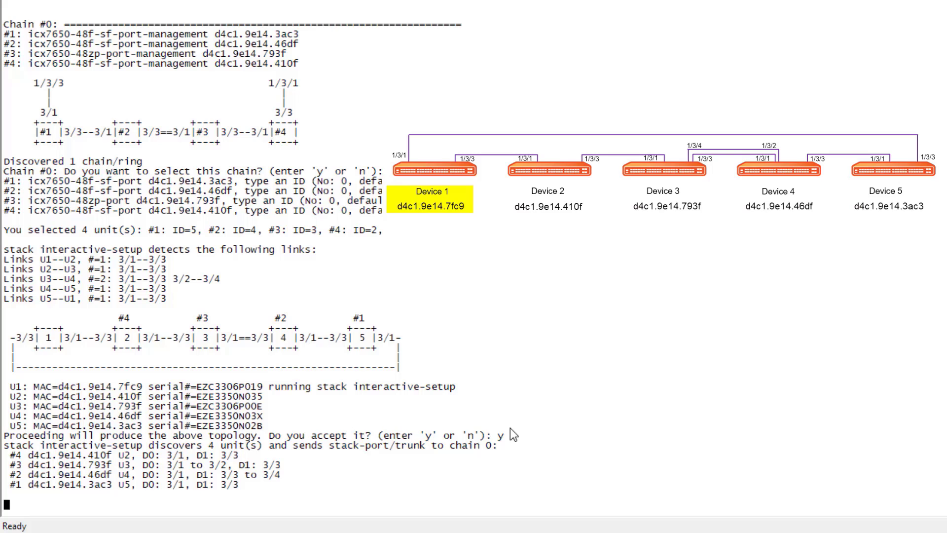
Step: Accept the detected five-unit ring topology so stacking config is pushed to the new members
key("Return")
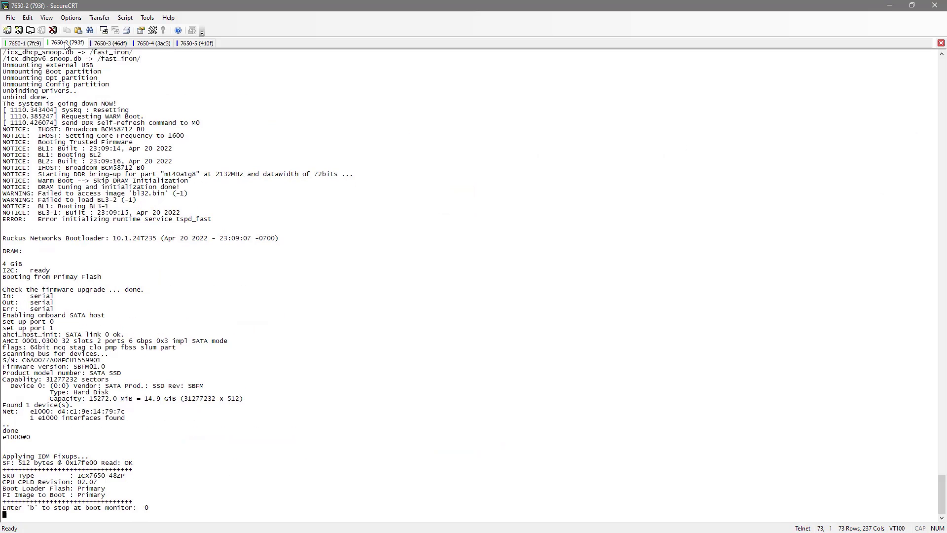
Step: Switch to the 7650-5 (410f) console session to watch the member reboot
left_click(195, 42)
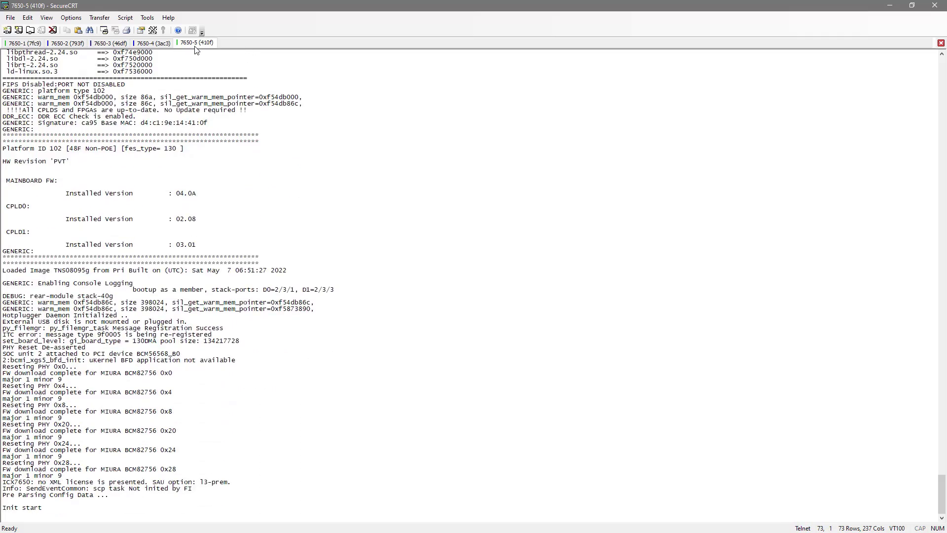
Step: Scroll the boot output confirming unit 2 became standby, then return to the 7650-1 console
scroll("down", 3)
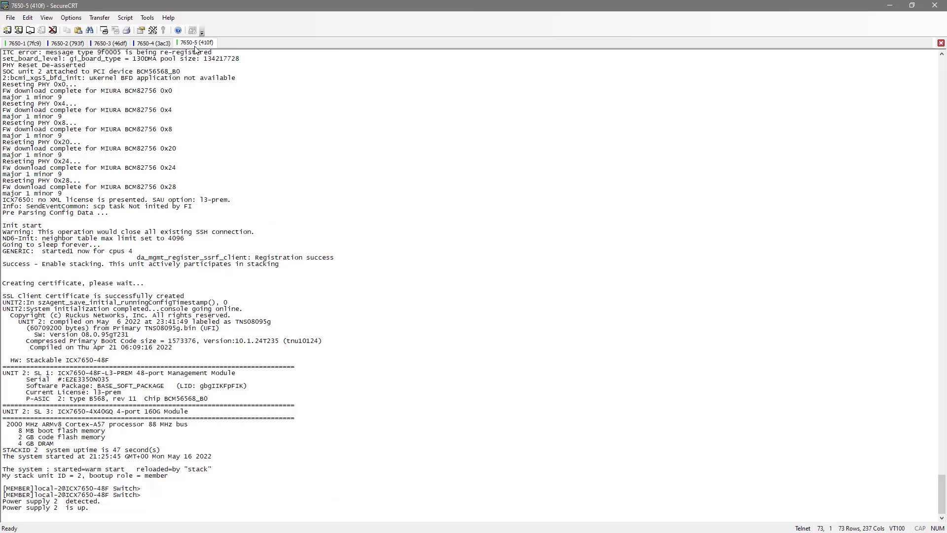
scroll("down", 3)
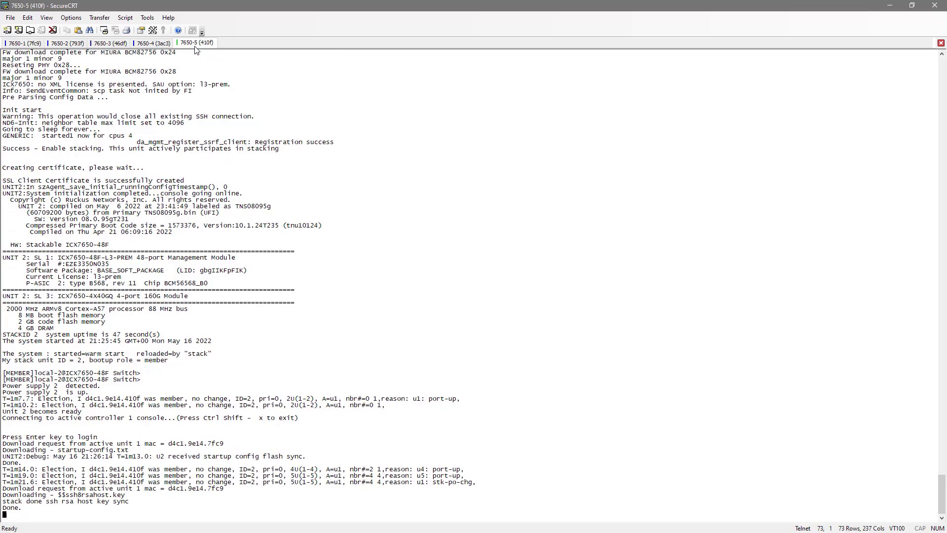
scroll("down", 3)
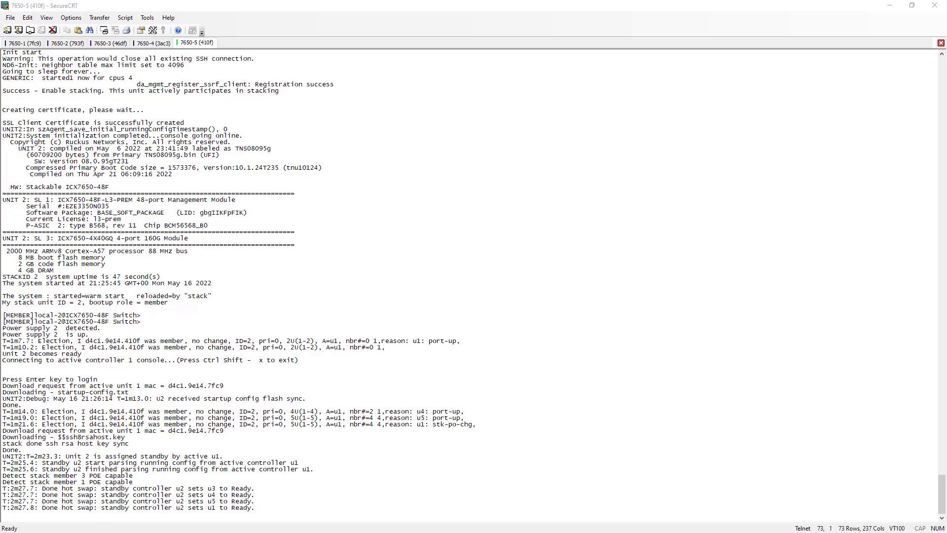
mouse_move(314, 84)
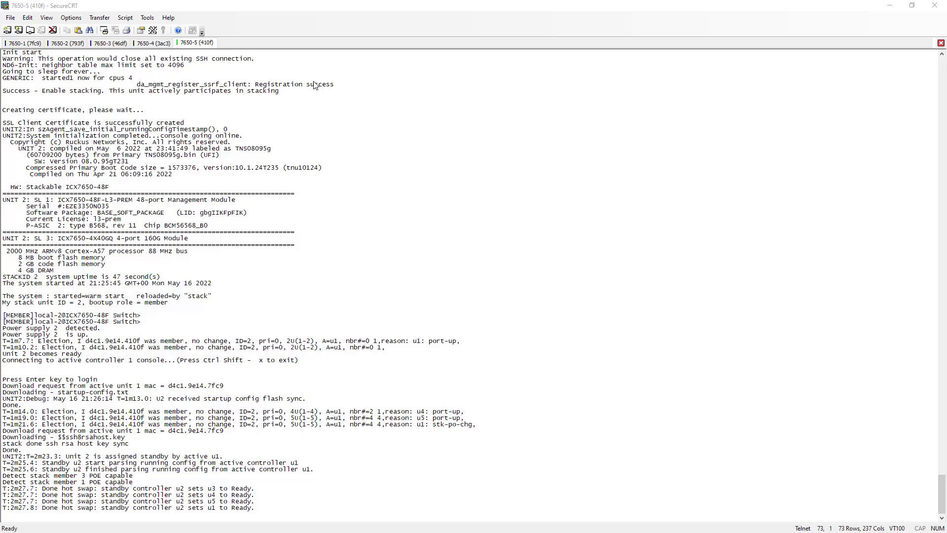
left_click(23, 43)
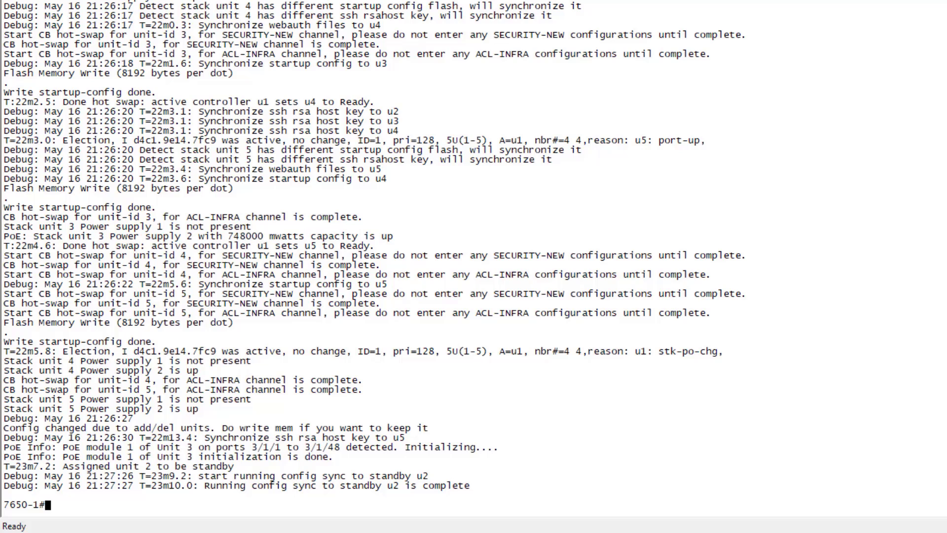
Step: Run 'sh stack' to show all five units Ready, then start the 'sh in' interface command
type("sh stack")
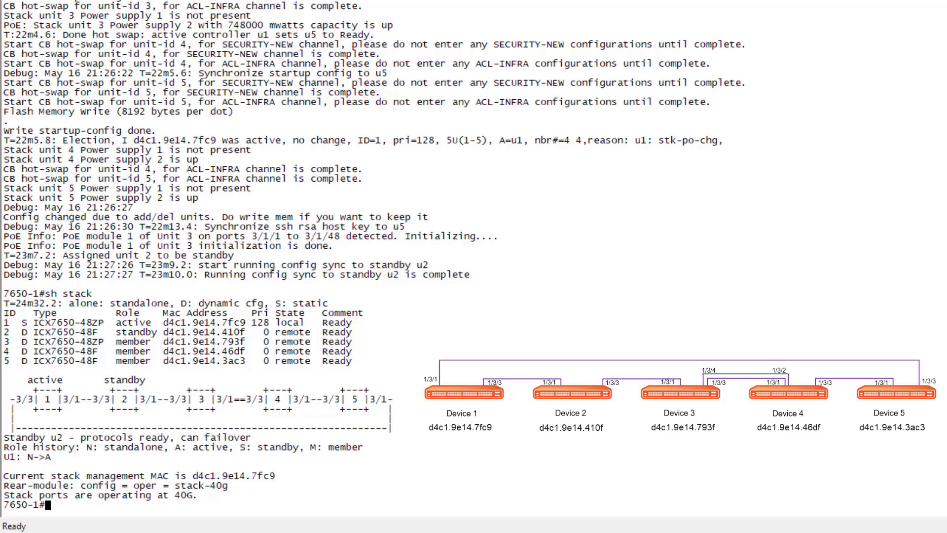
mouse_move(423, 319)
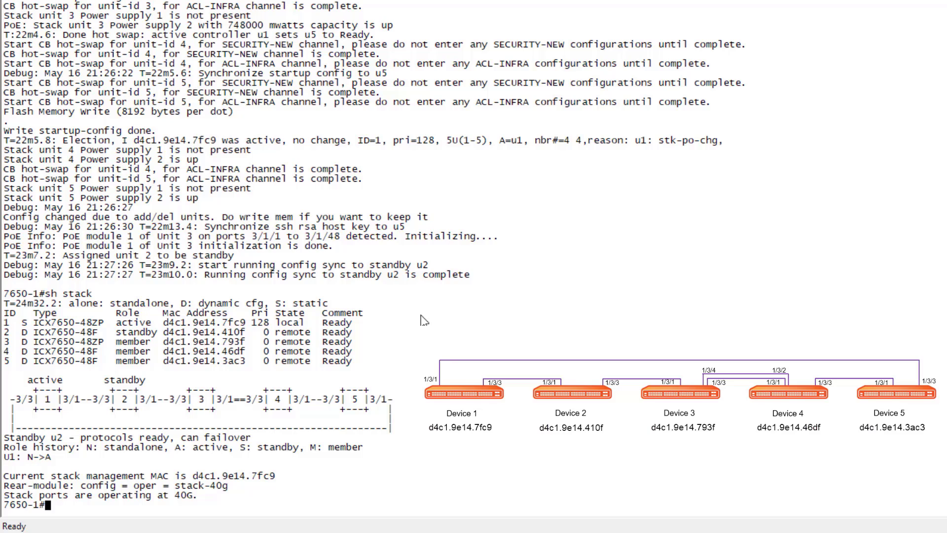
mouse_move(394, 313)
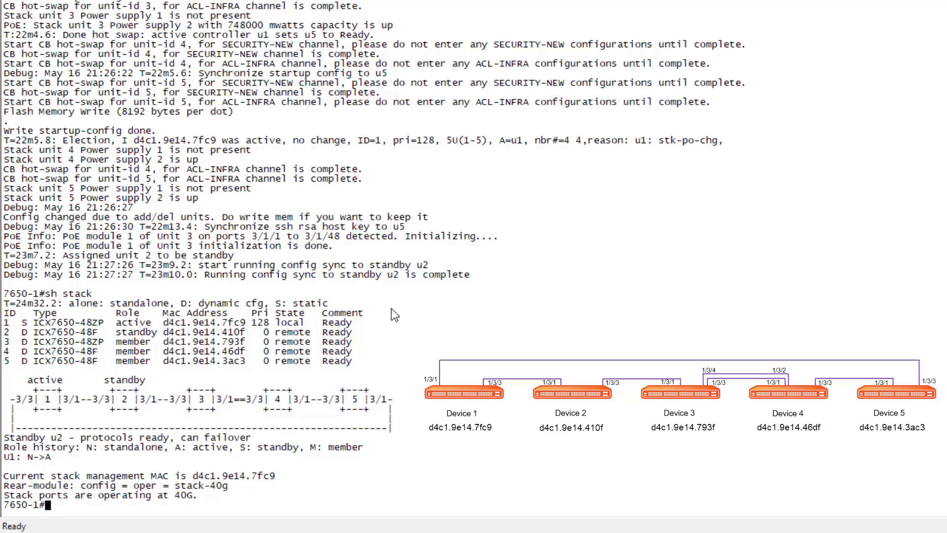
mouse_move(373, 327)
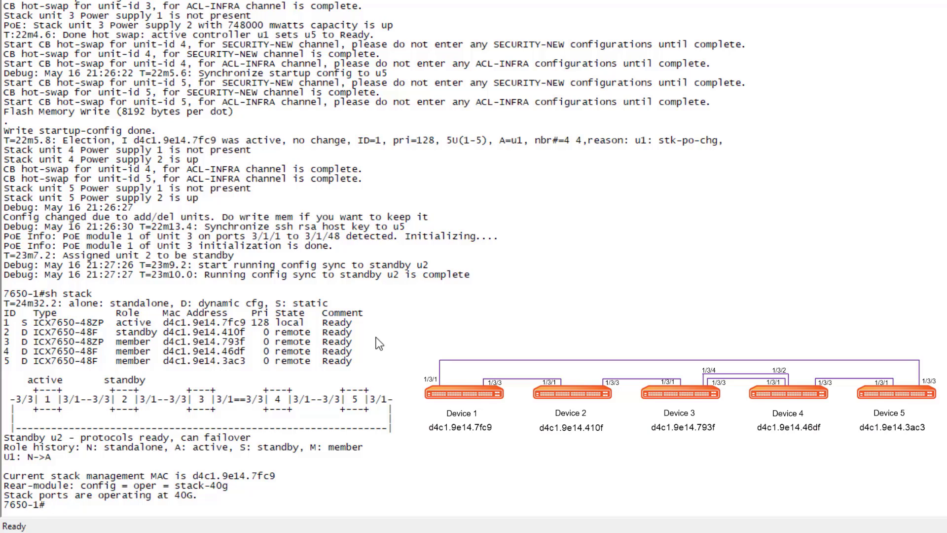
mouse_move(375, 339)
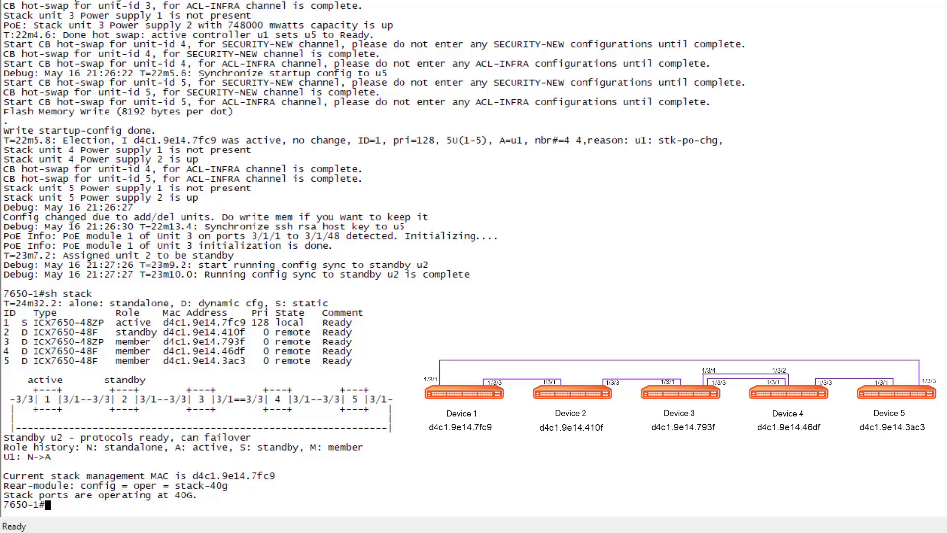
mouse_move(524, 325)
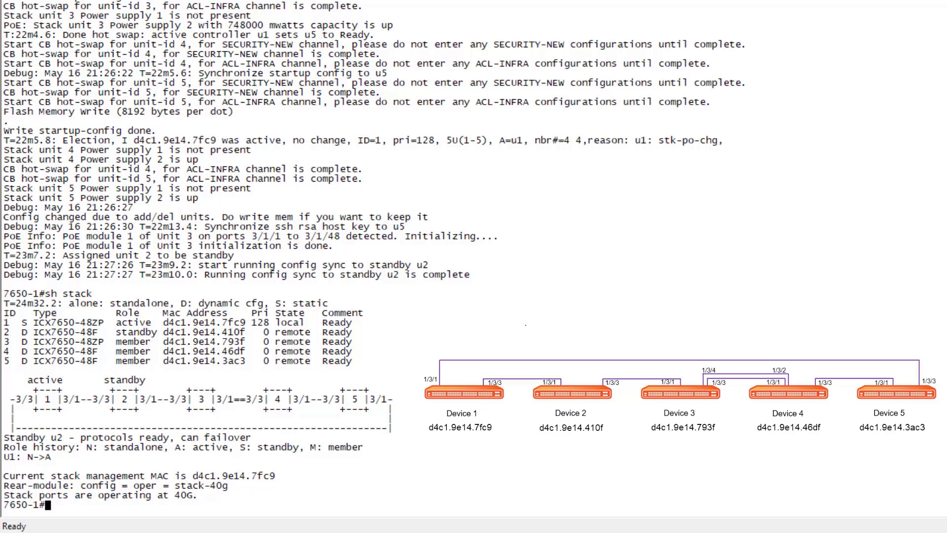
type("sh int br")
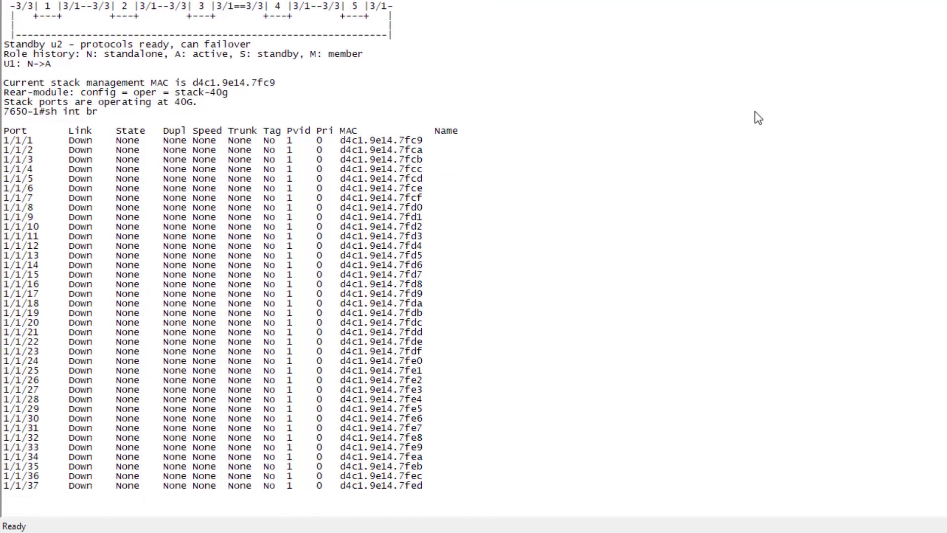
Step: Page through the brief interface listing for units 1–5, then enter 'super' at the console login
scroll("down", 3)
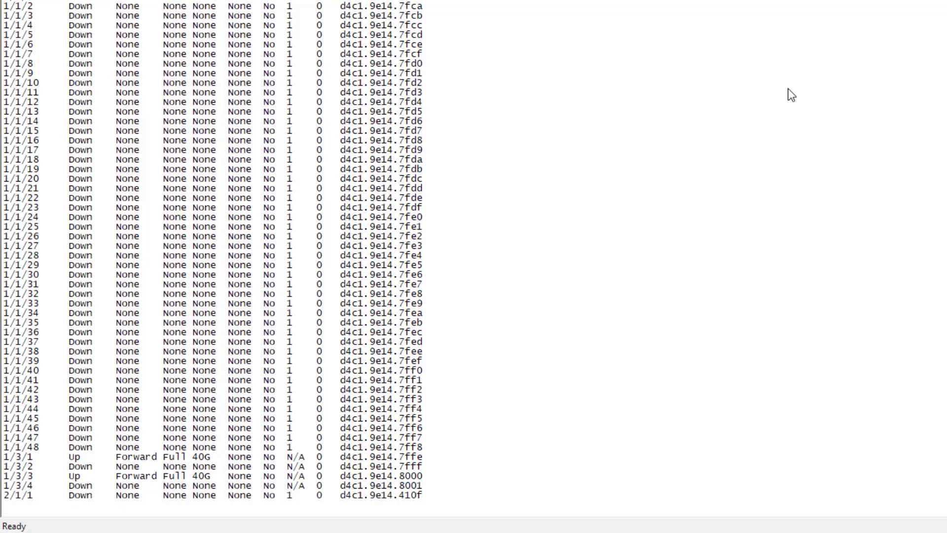
scroll("down", 3)
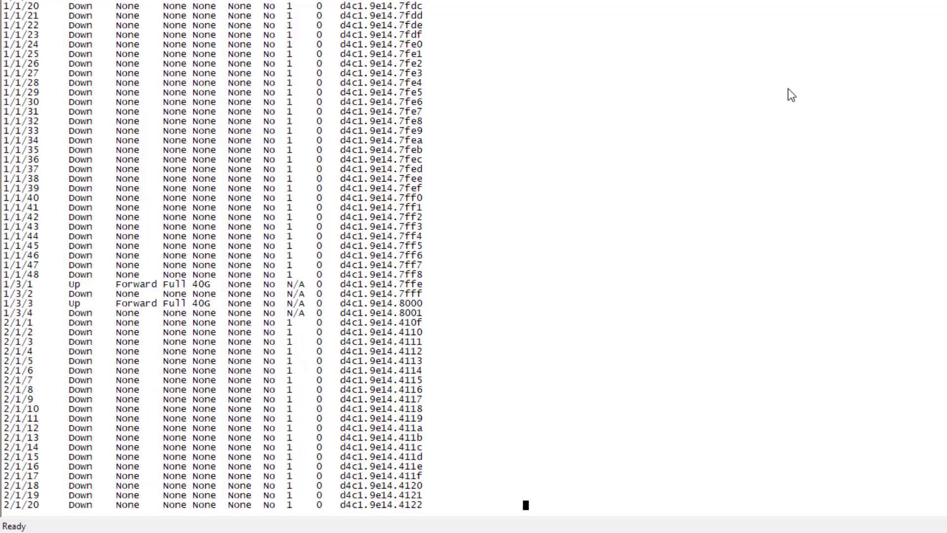
scroll("down", 3)
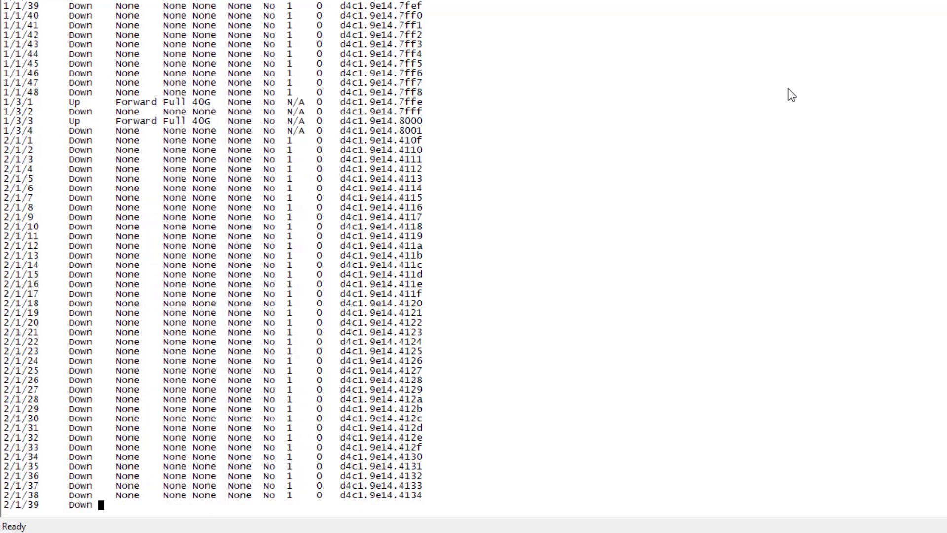
scroll("down", 3)
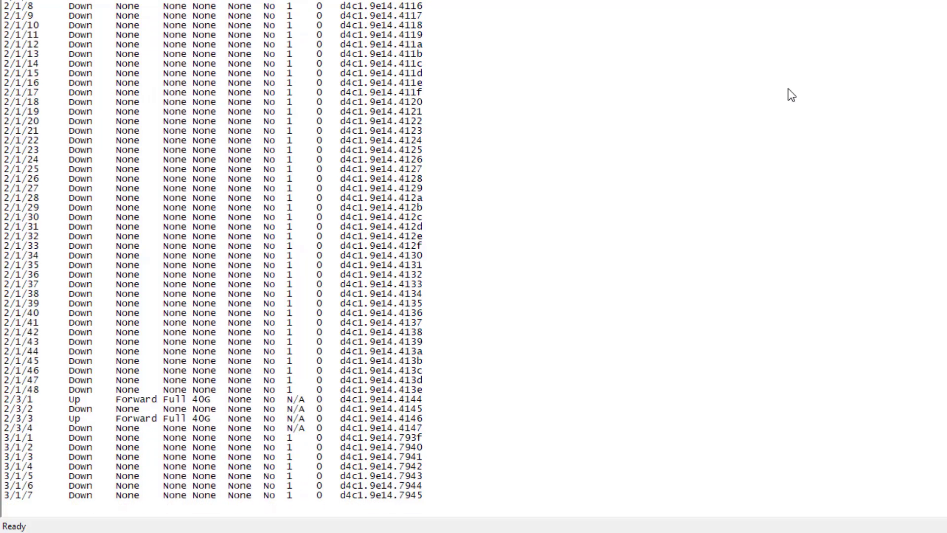
scroll("down", 3)
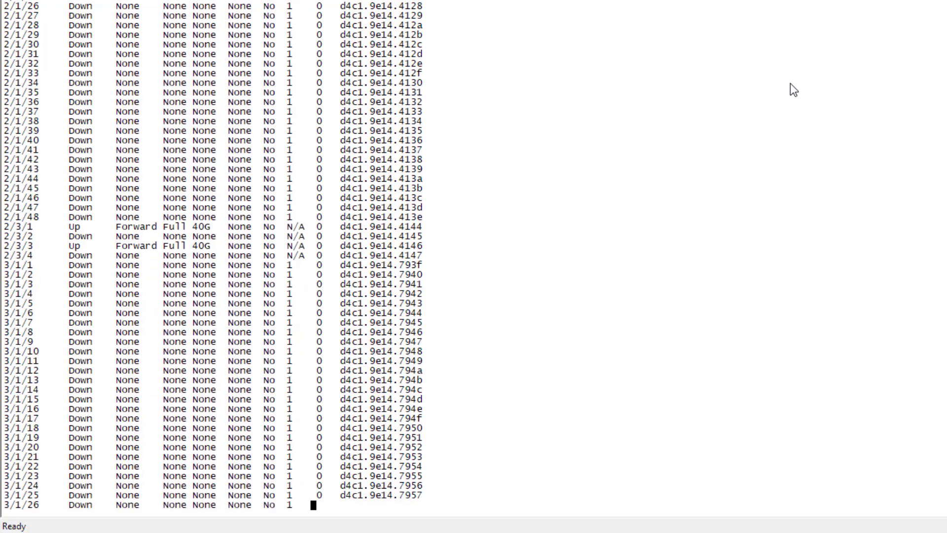
scroll("down", 3)
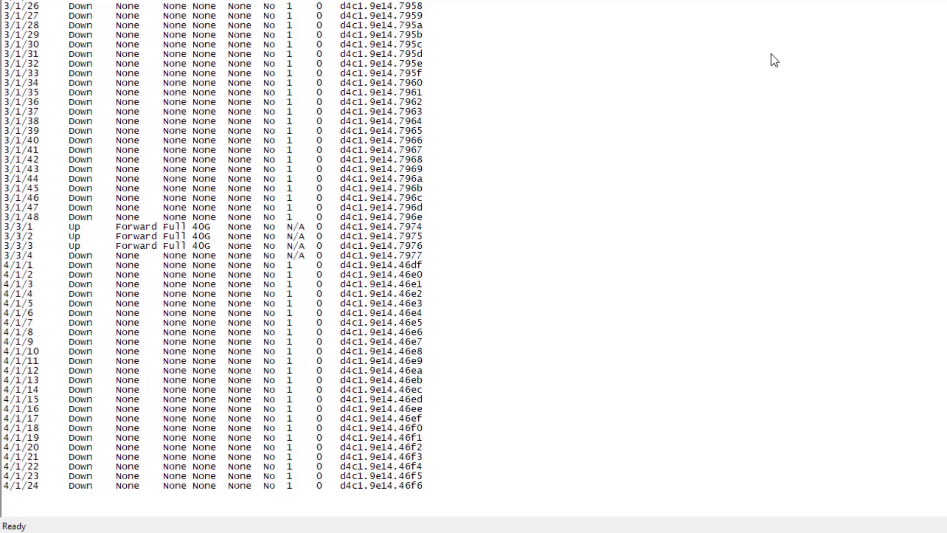
scroll("down", 3)
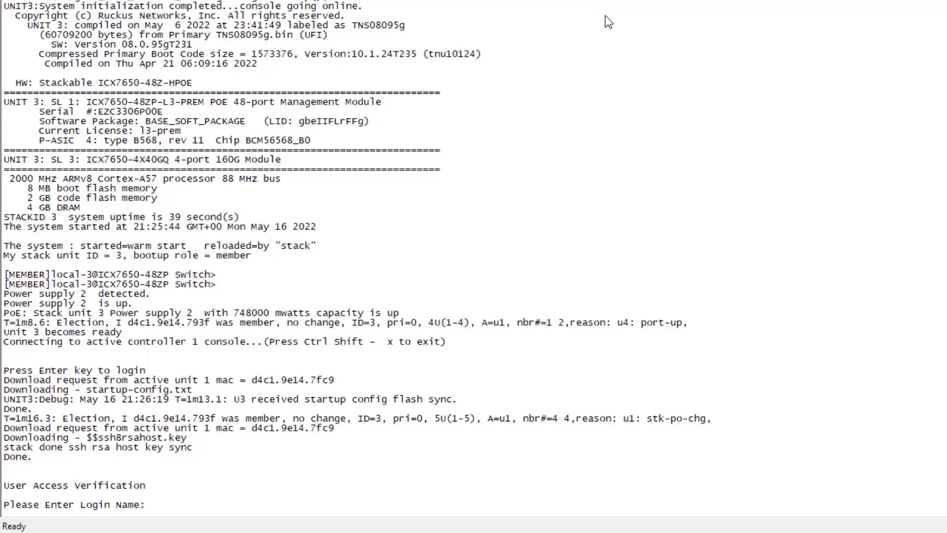
type("super")
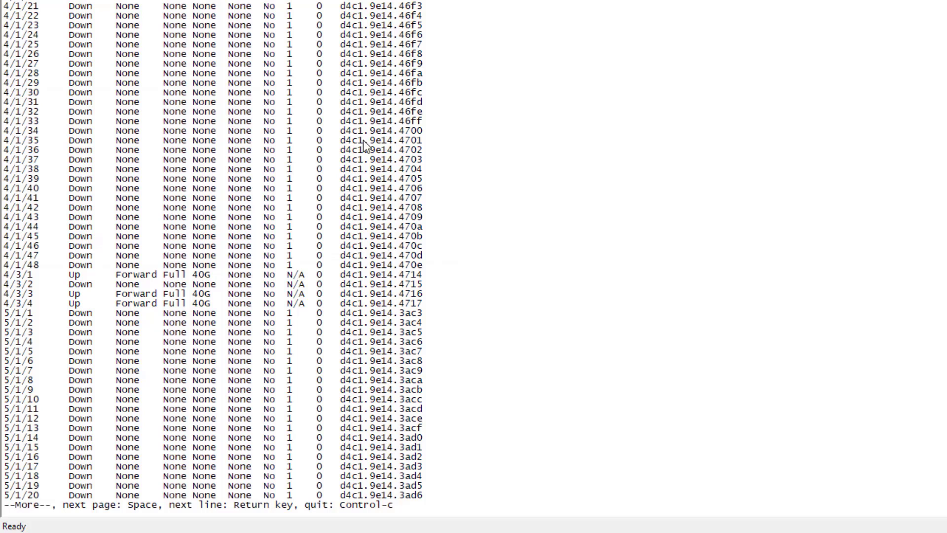
mouse_move(533, 156)
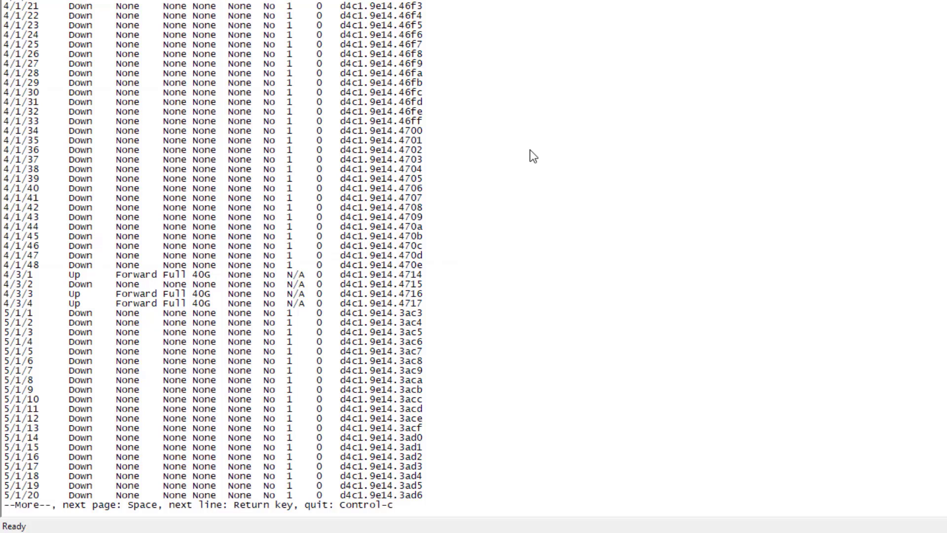